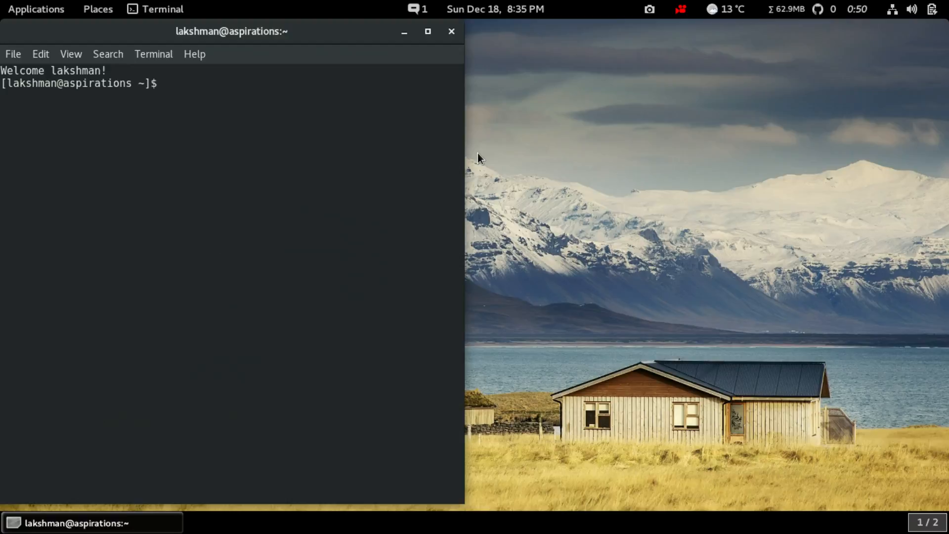
# - Run ruby -v, find Ruby missing, and decline installing rubypick with 'n'
pyautogui.write('r')
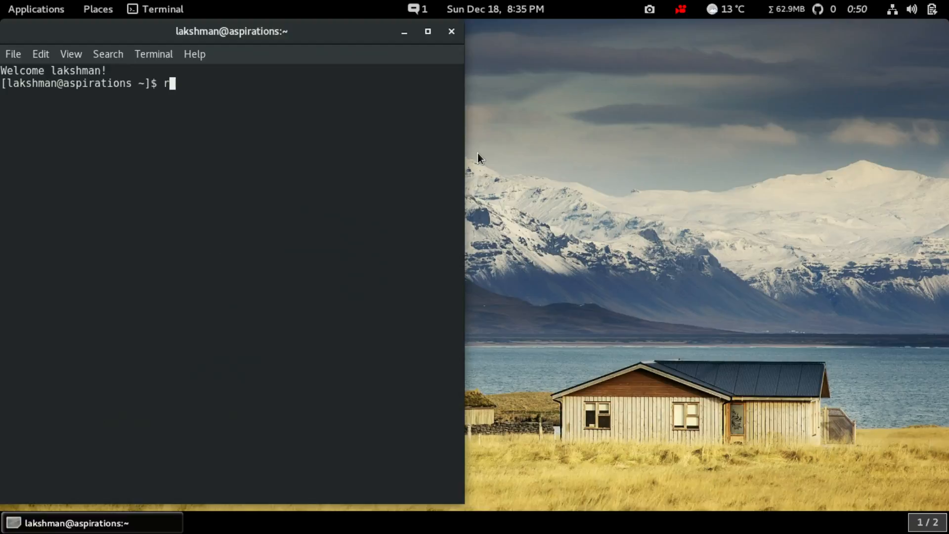
pyautogui.write('uby -v')
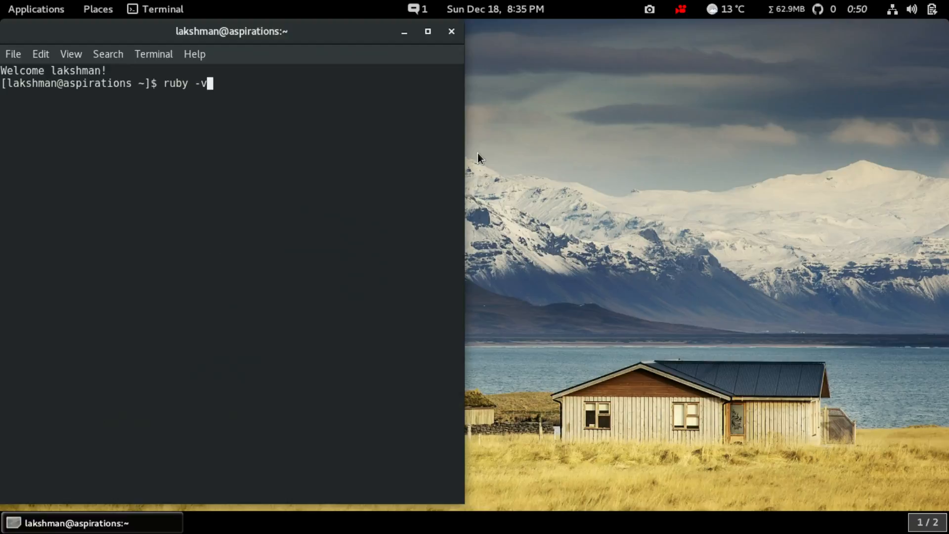
pyautogui.press('Return')
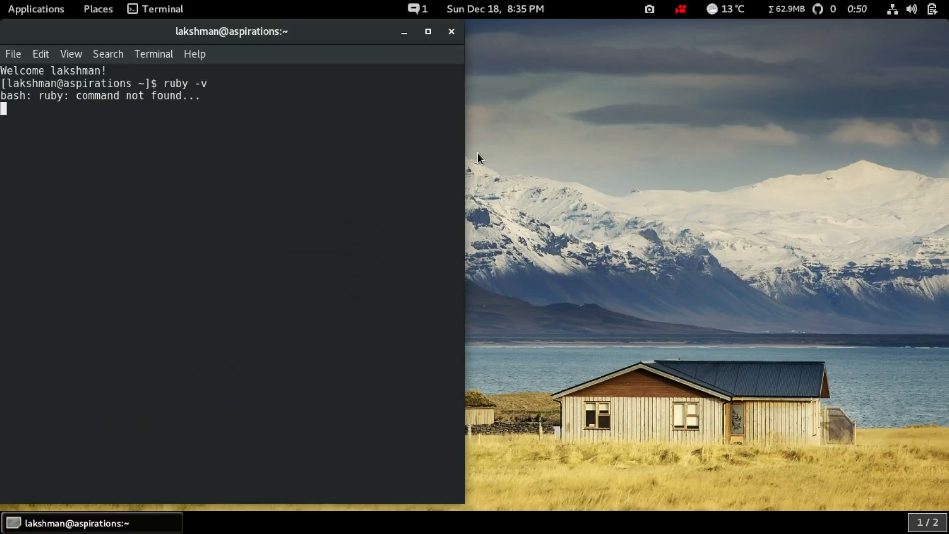
pyautogui.press('Return')
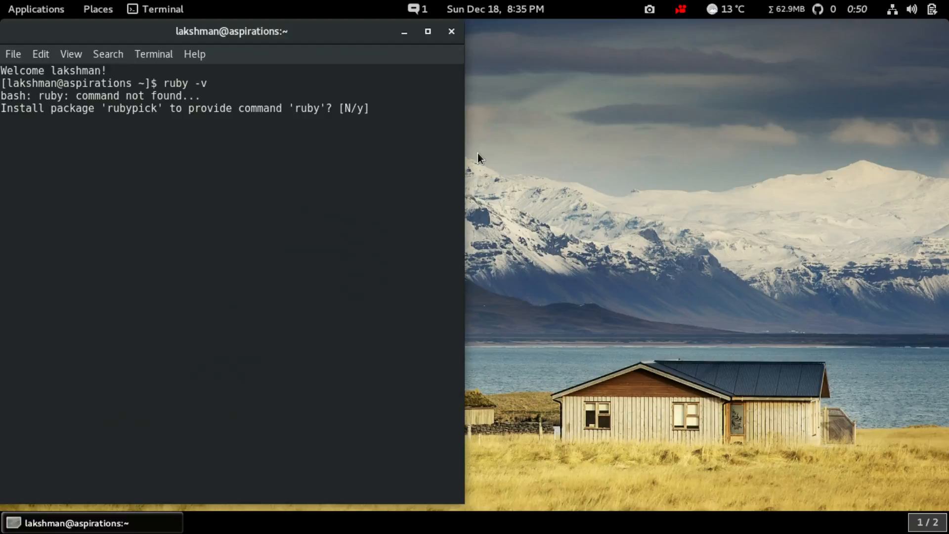
pyautogui.write('n')
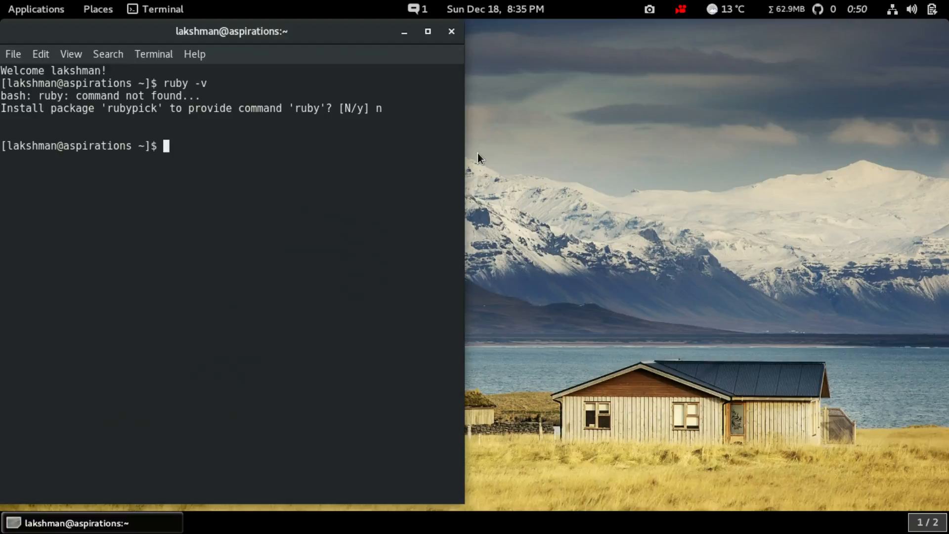
# - Run 'sudo dnf install ruby-devel' until it asks for the sudo password
pyautogui.write('sudo dnf rem')
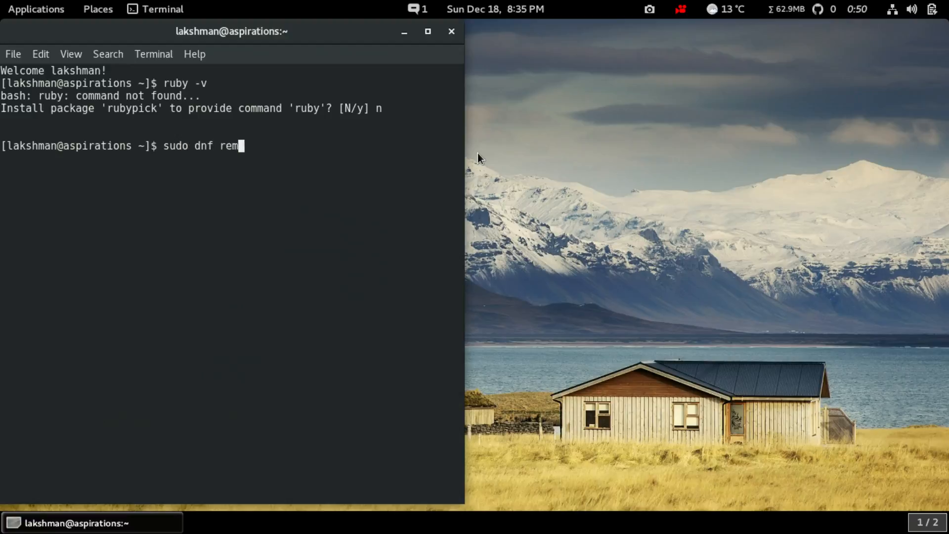
pyautogui.write('ov')
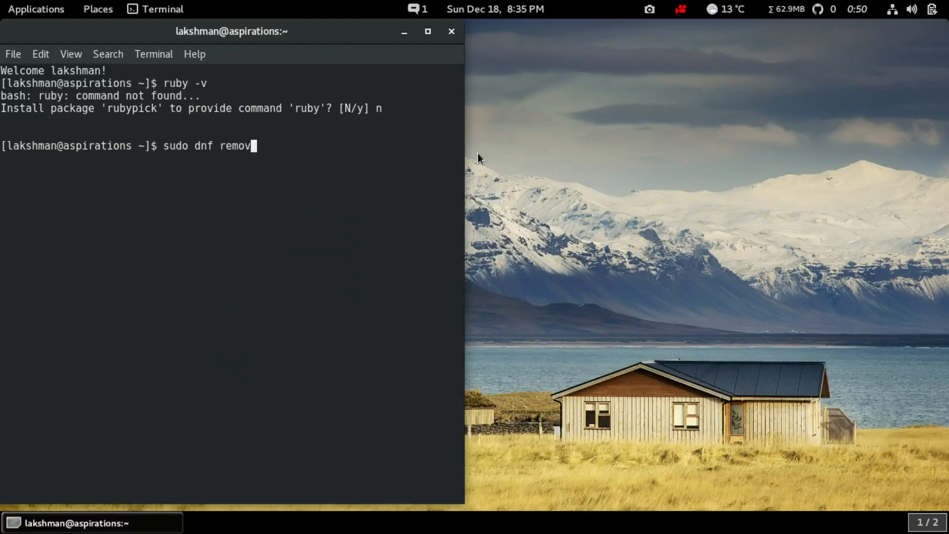
pyautogui.write('install ruby')
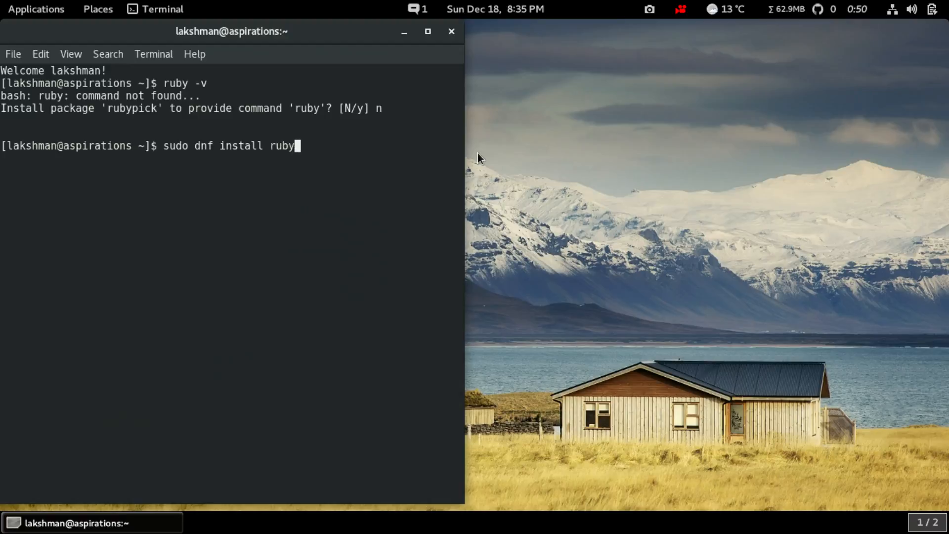
pyautogui.write('-devel')
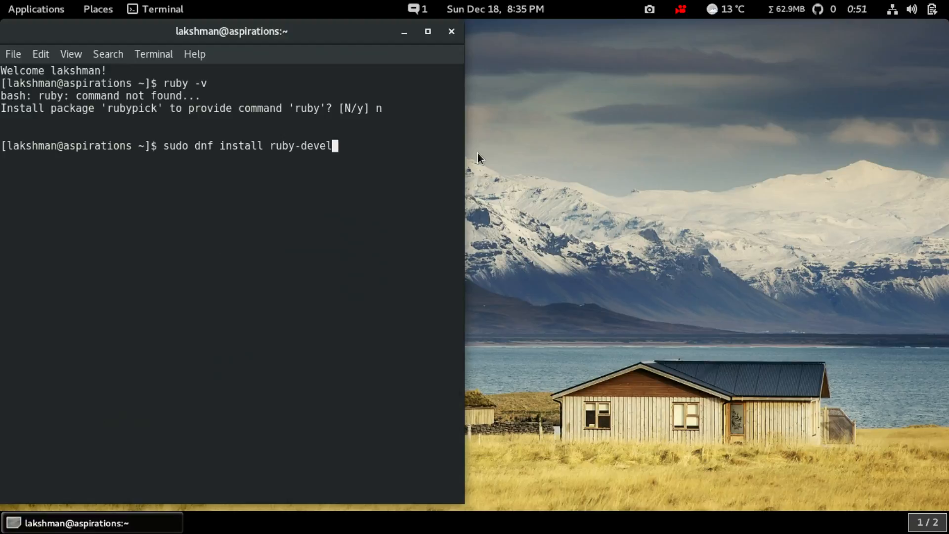
pyautogui.doubleClick(314, 146)
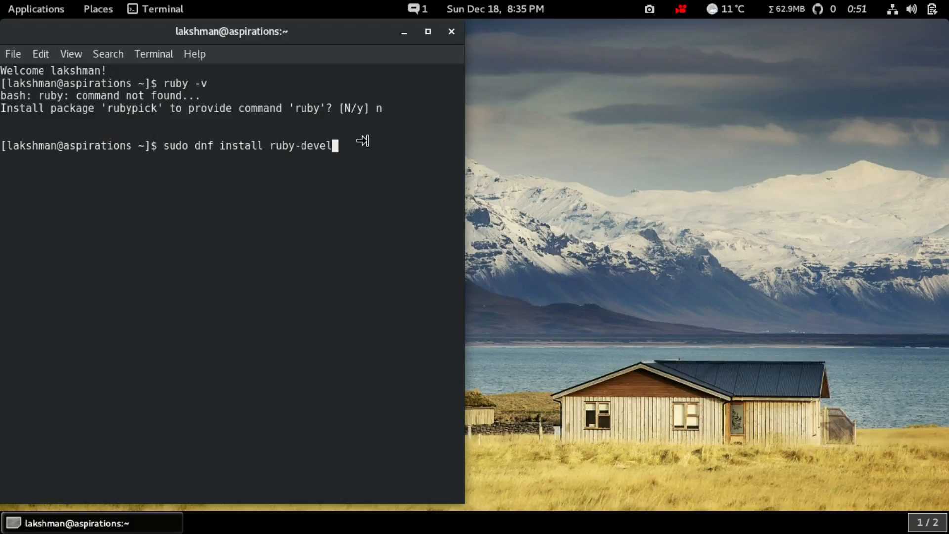
pyautogui.moveTo(361, 151)
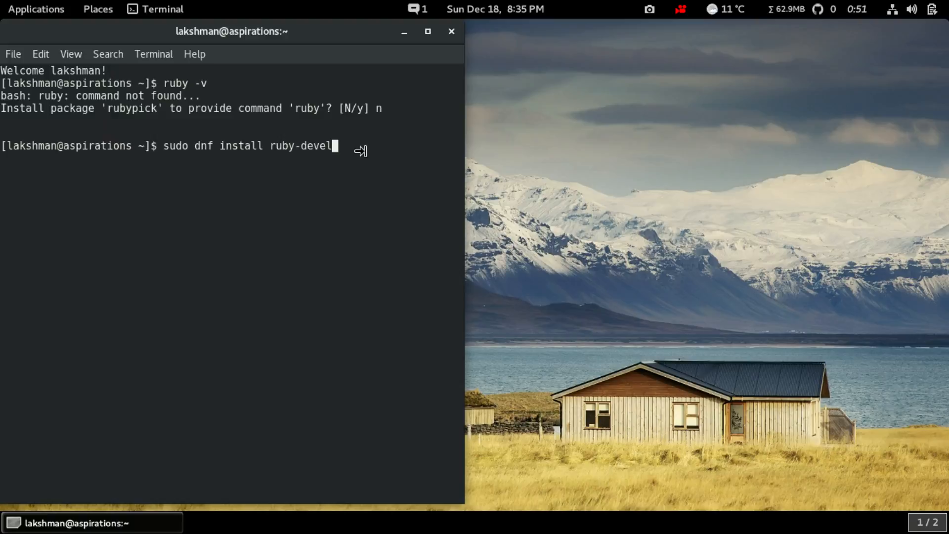
pyautogui.moveTo(208, 151)
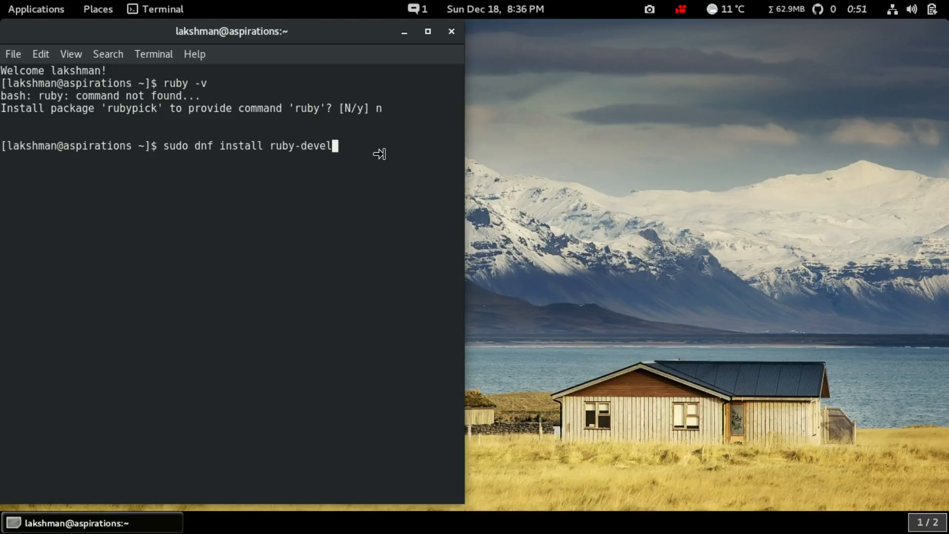
pyautogui.press('Return')
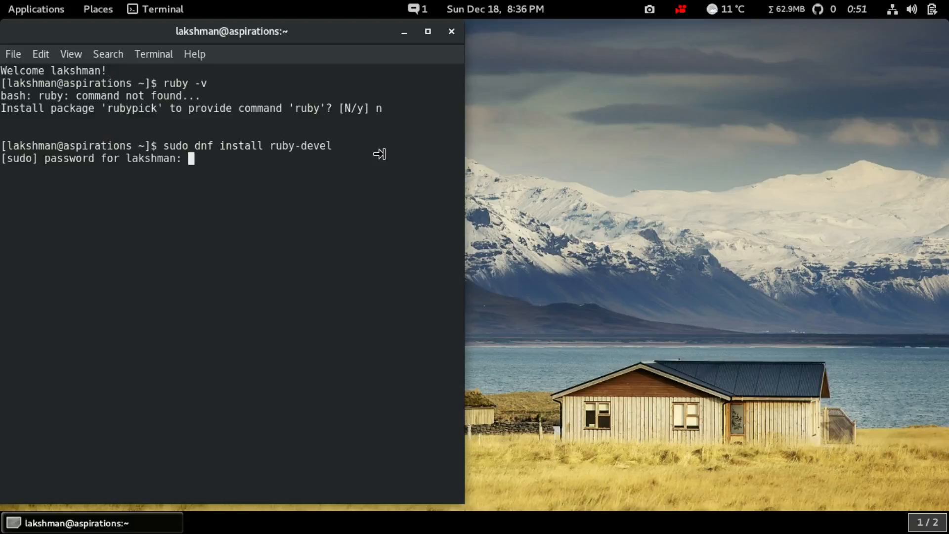
# - Submit the sudo password to authorize the ruby-devel installation
pyautogui.press('Return')
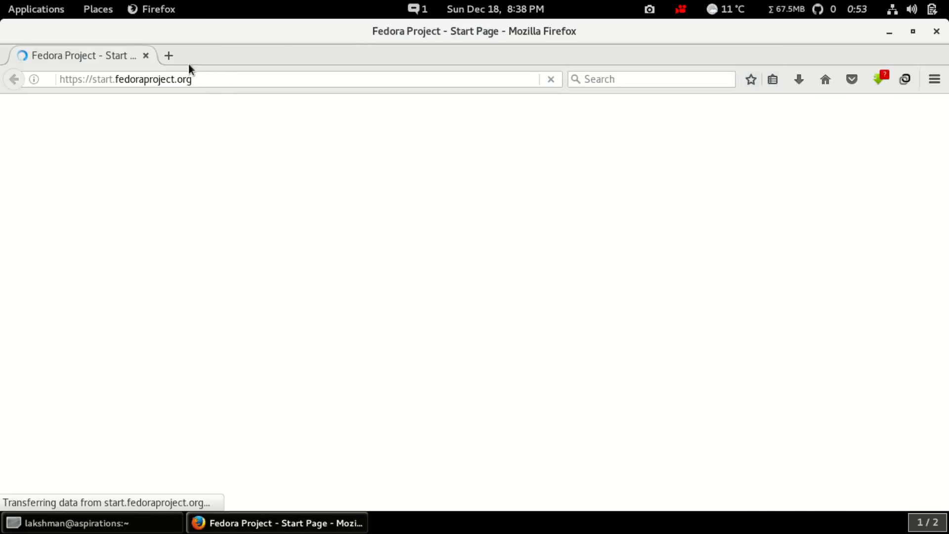
# - Open jekyllrb.com in a new tab, review its Quick-start Instructions, then return to the terminal
pyautogui.click(168, 55)
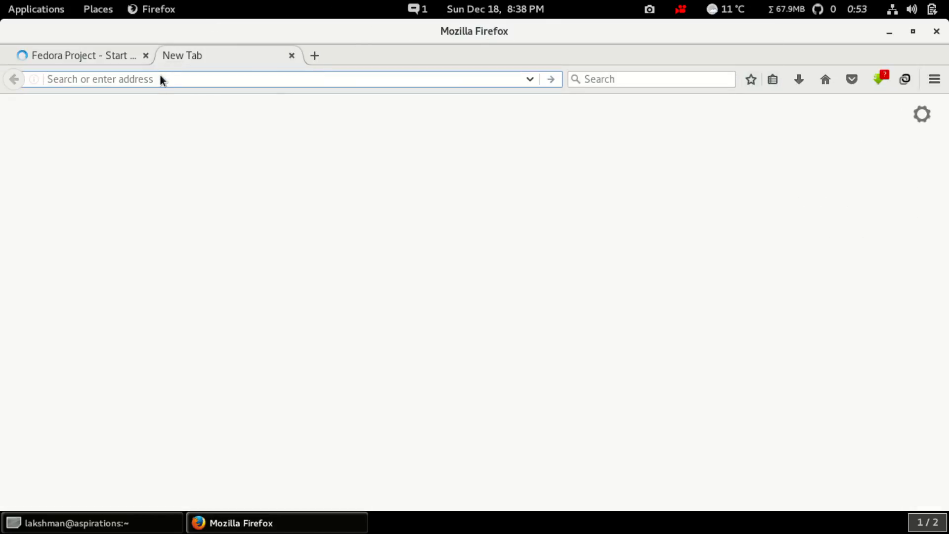
pyautogui.write('jekyllrb.com/')
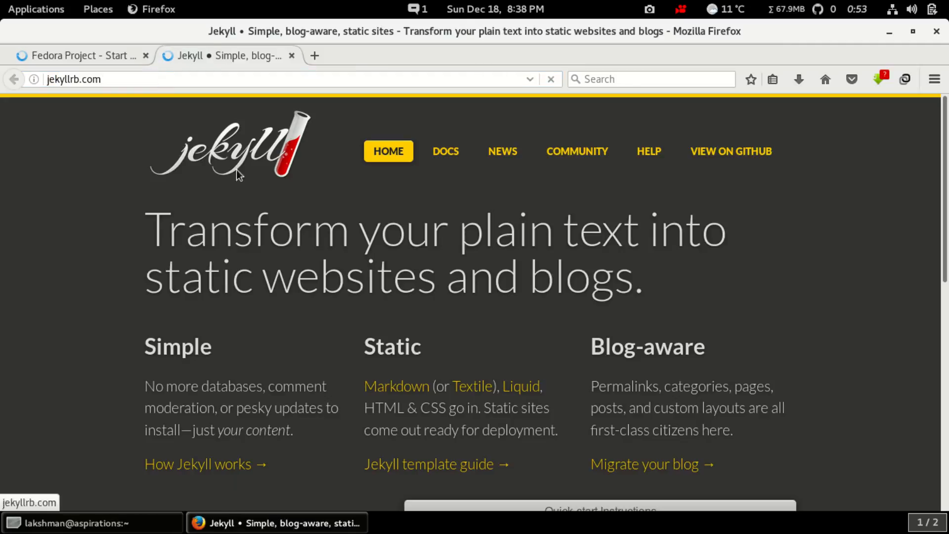
pyautogui.scroll(-3)
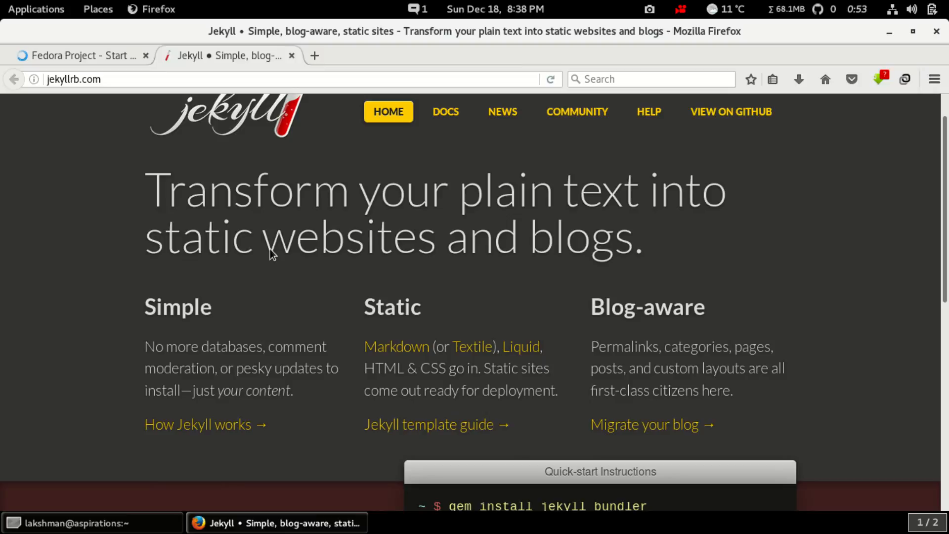
pyautogui.moveTo(251, 226)
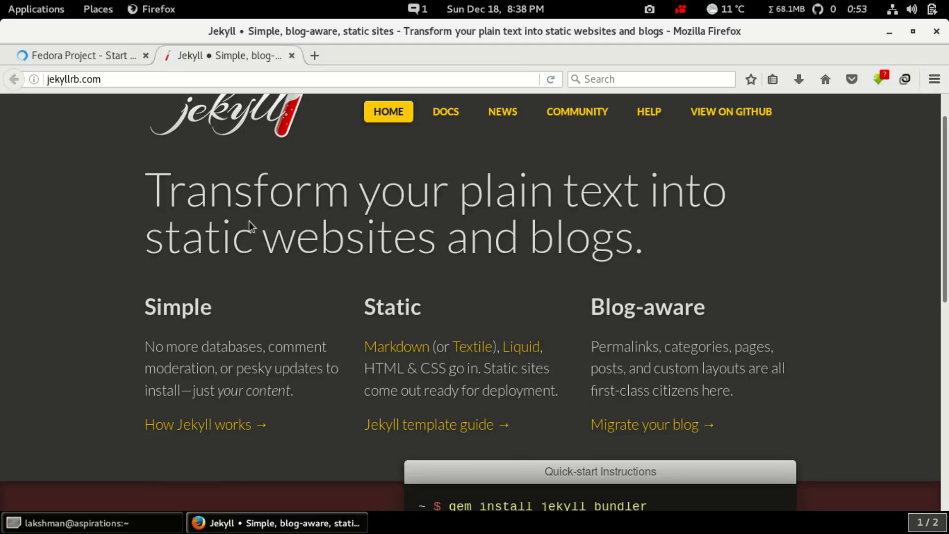
pyautogui.scroll(-3)
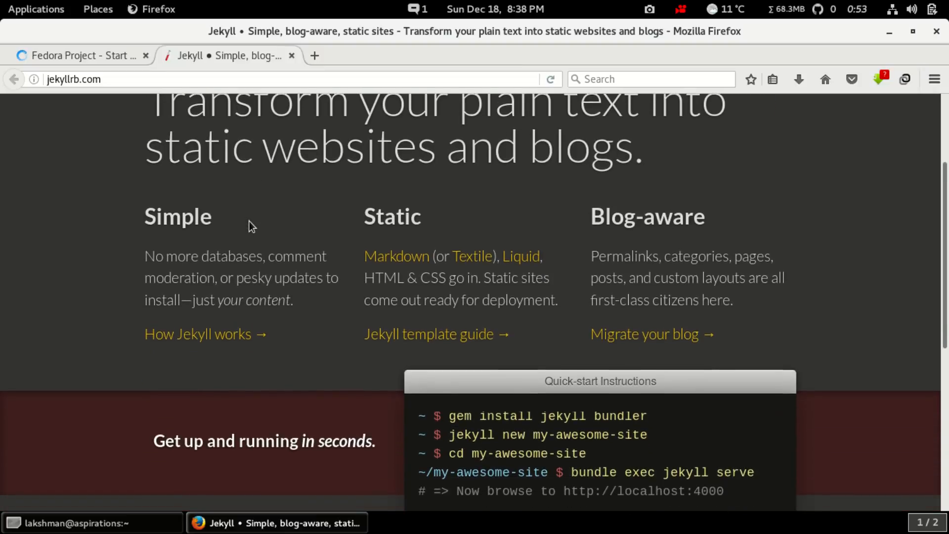
pyautogui.scroll(-3)
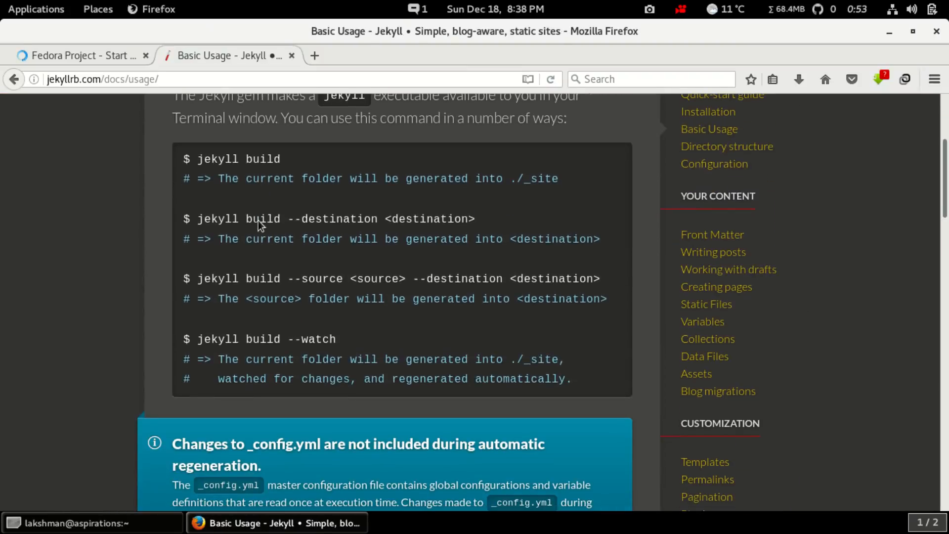
pyautogui.scroll(3)
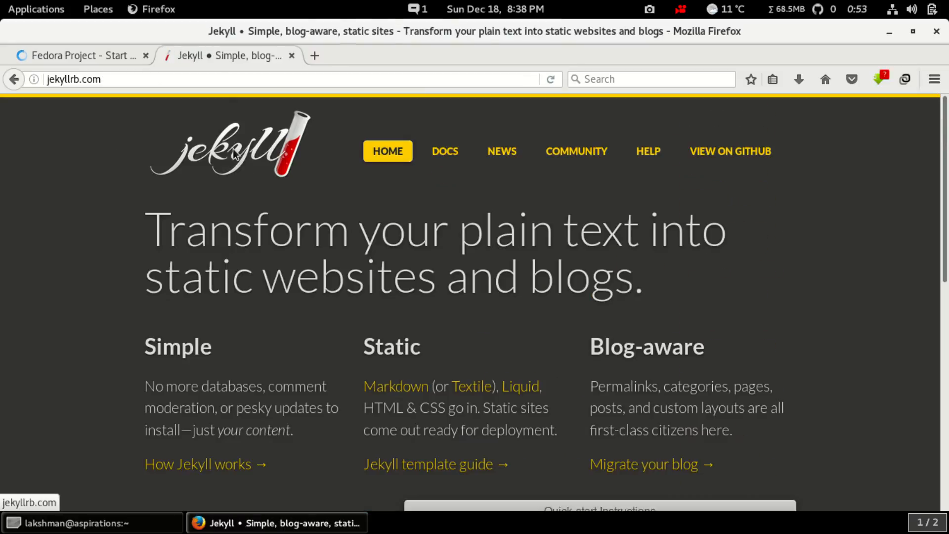
pyautogui.scroll(-3)
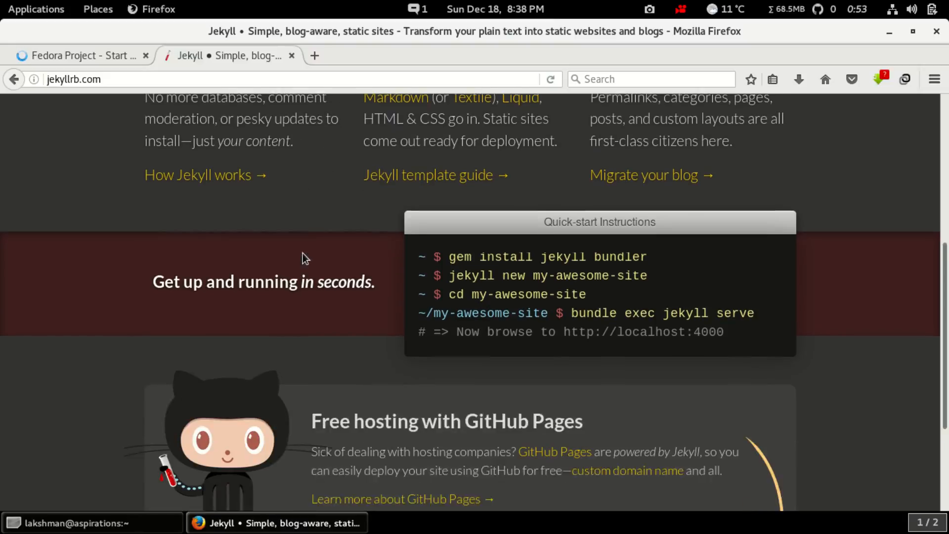
pyautogui.click(91, 523)
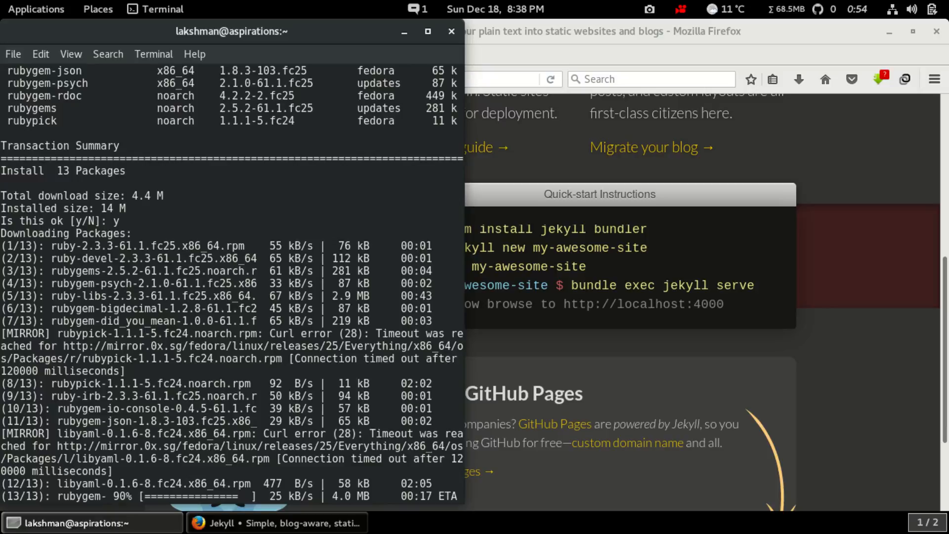
pyautogui.moveTo(153, 412)
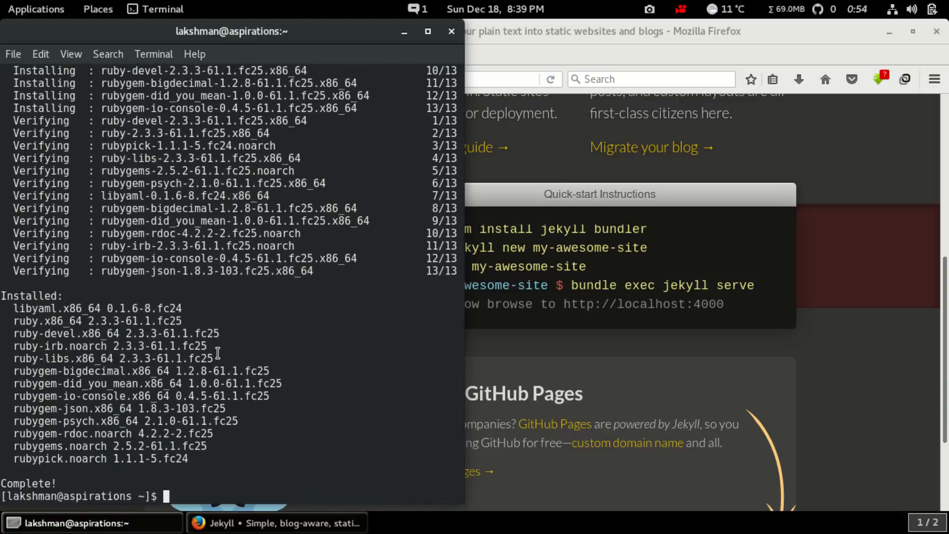
# - Run ruby -v and confirm it reports Ruby 2.3.3p222
pyautogui.write('ruby -')
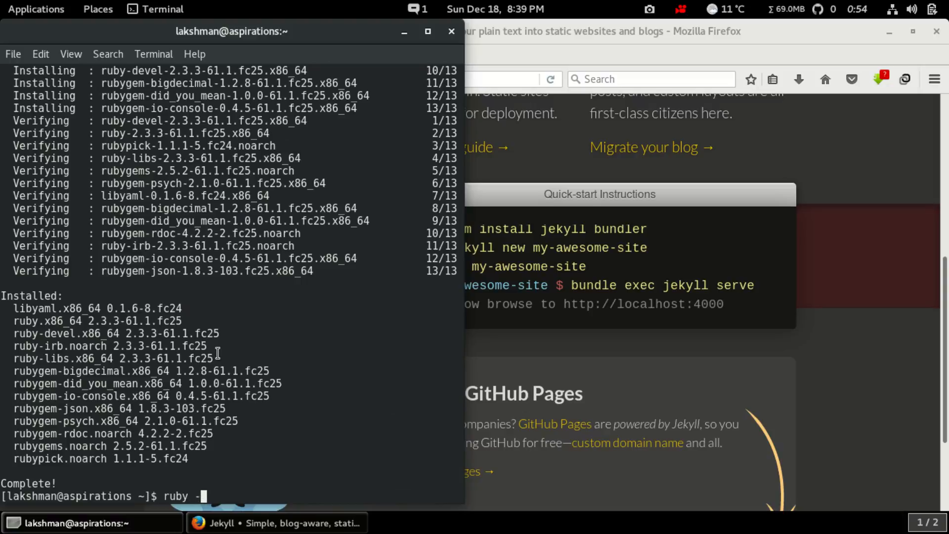
pyautogui.press('Return')
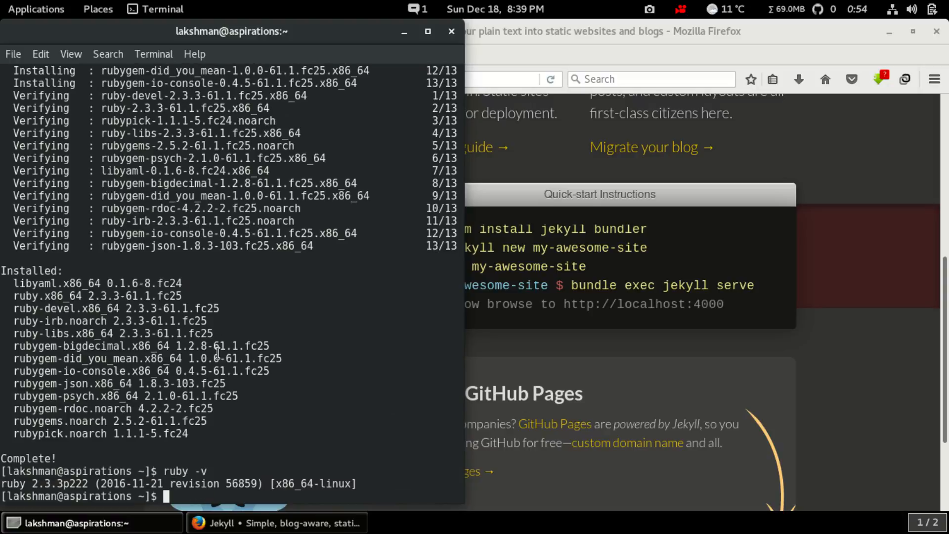
pyautogui.doubleClick(59, 484)
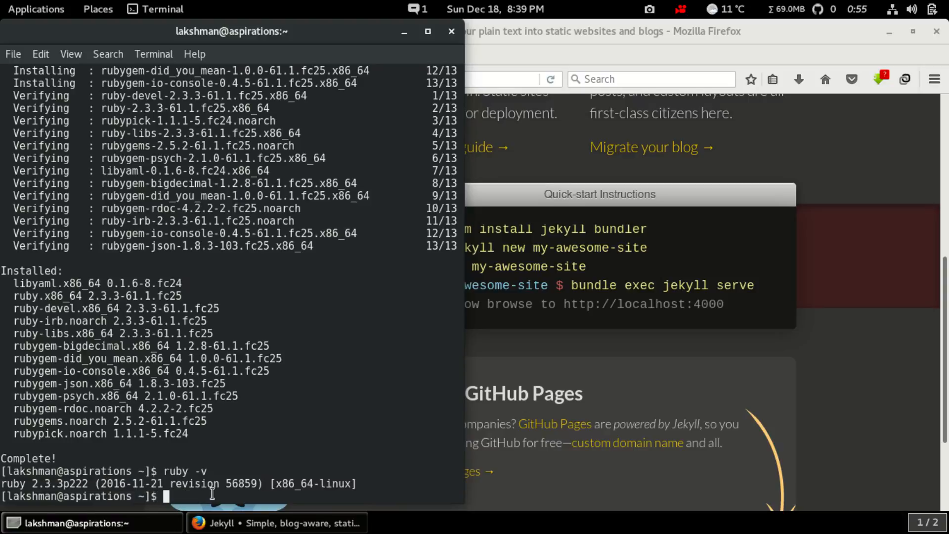
pyautogui.moveTo(285, 416)
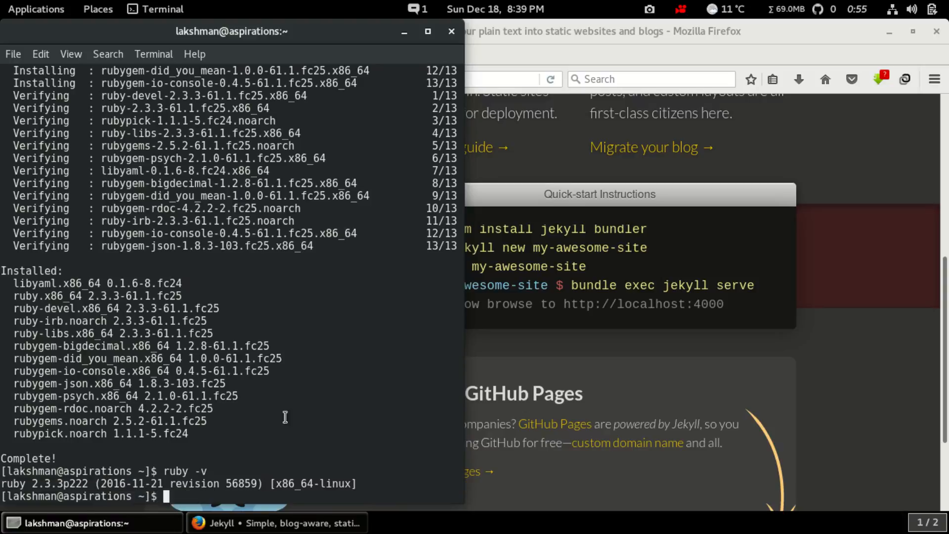
# - Minimize Firefox and install rubygem-jekyll via sudo dnf, confirming 'y' for all 15 packages
pyautogui.click(889, 32)
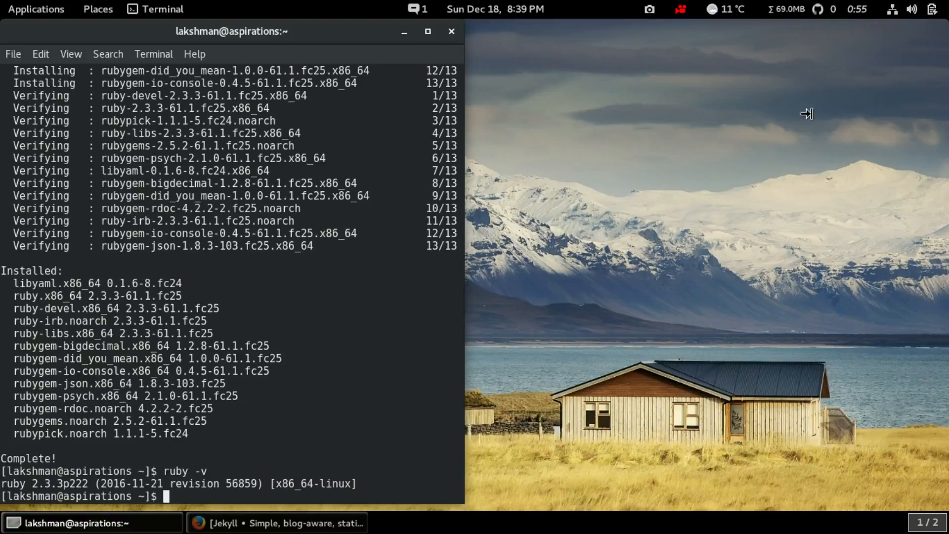
pyautogui.moveTo(366, 410)
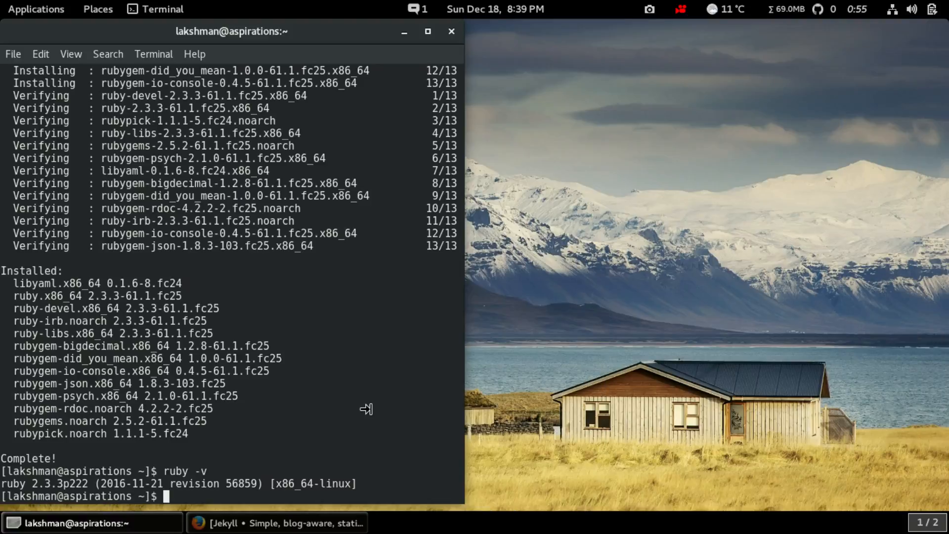
pyautogui.write('gem')
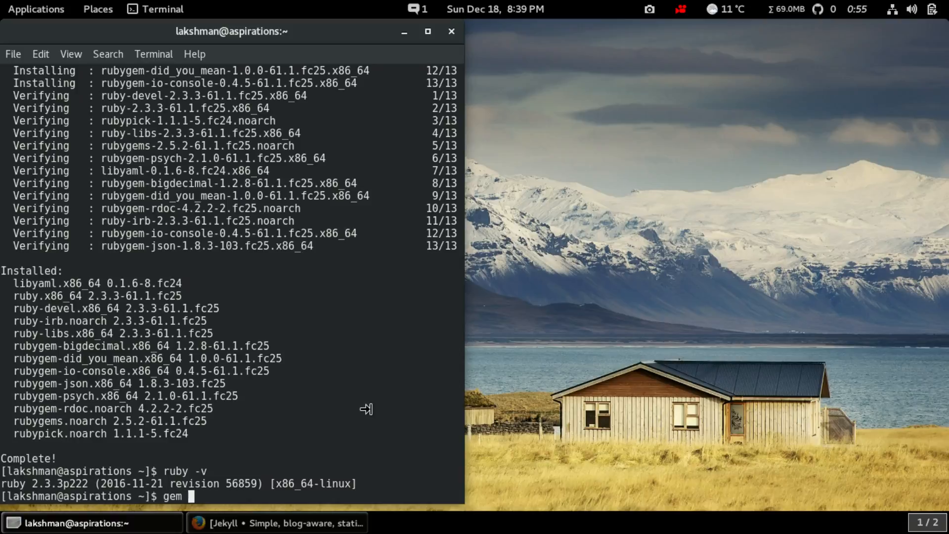
pyautogui.write('install')
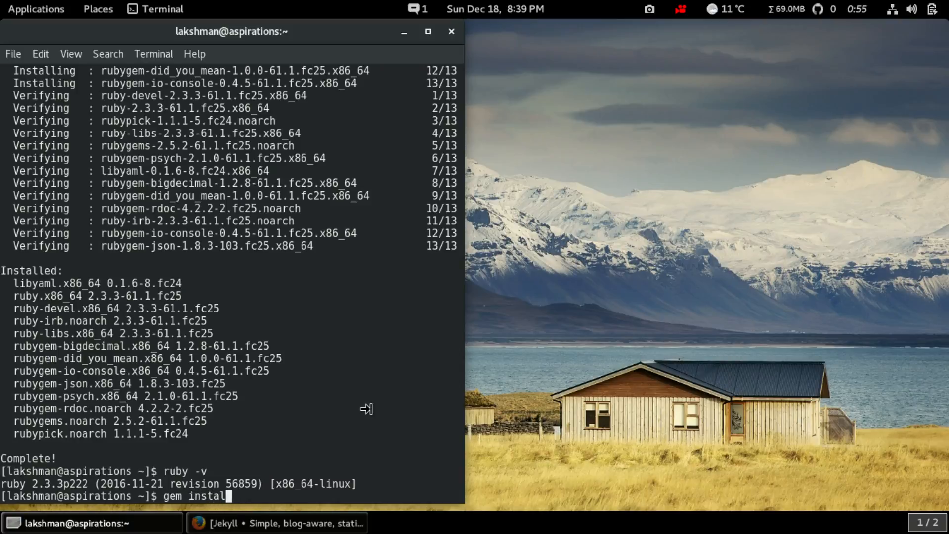
pyautogui.write('jekyll')
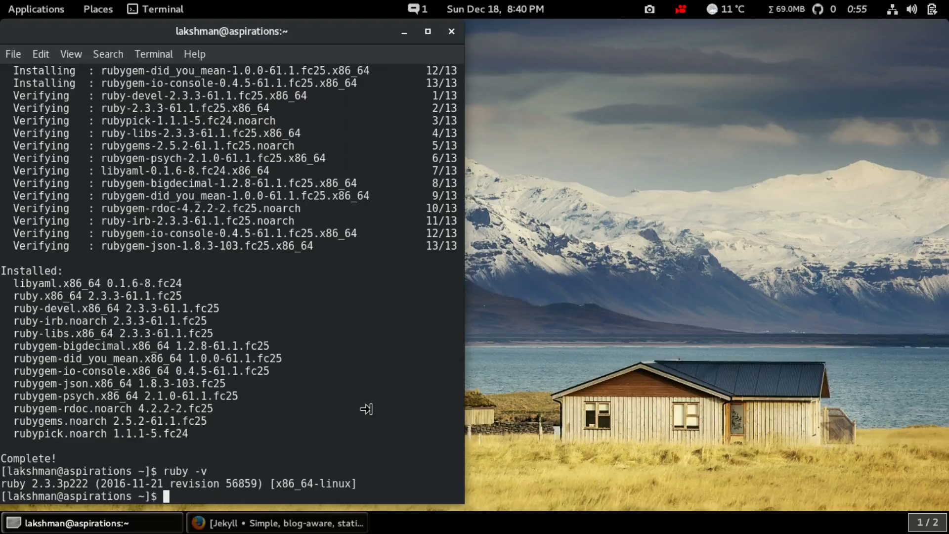
pyautogui.write('sudo dnf')
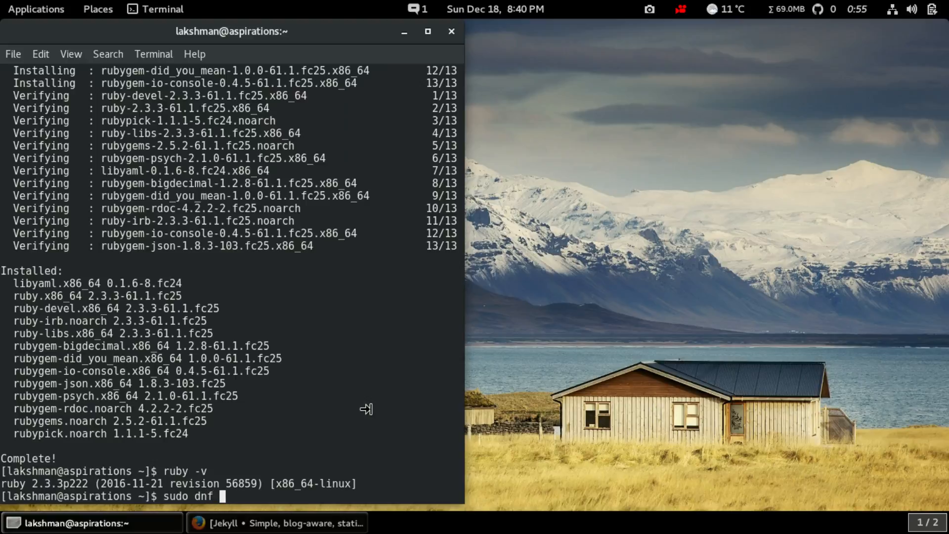
pyautogui.write('install rubyf')
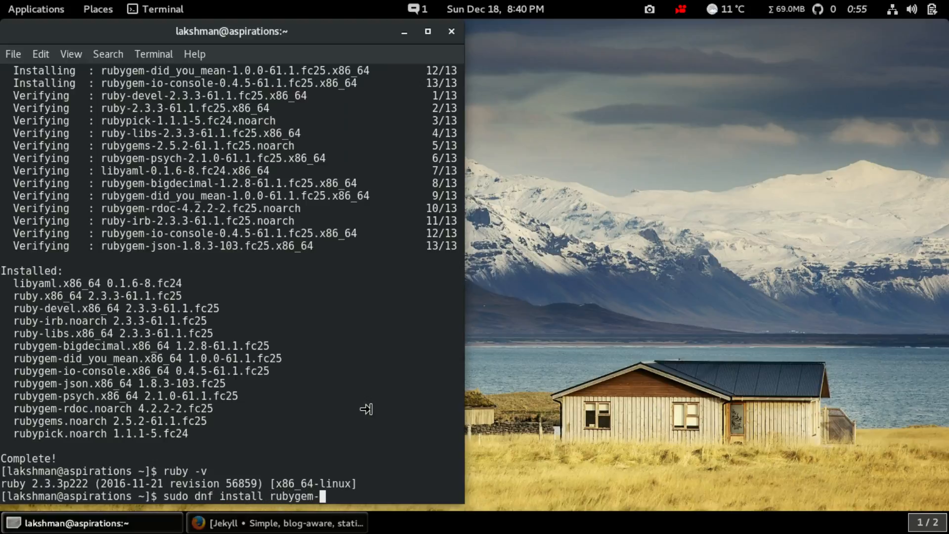
pyautogui.write('jekyll')
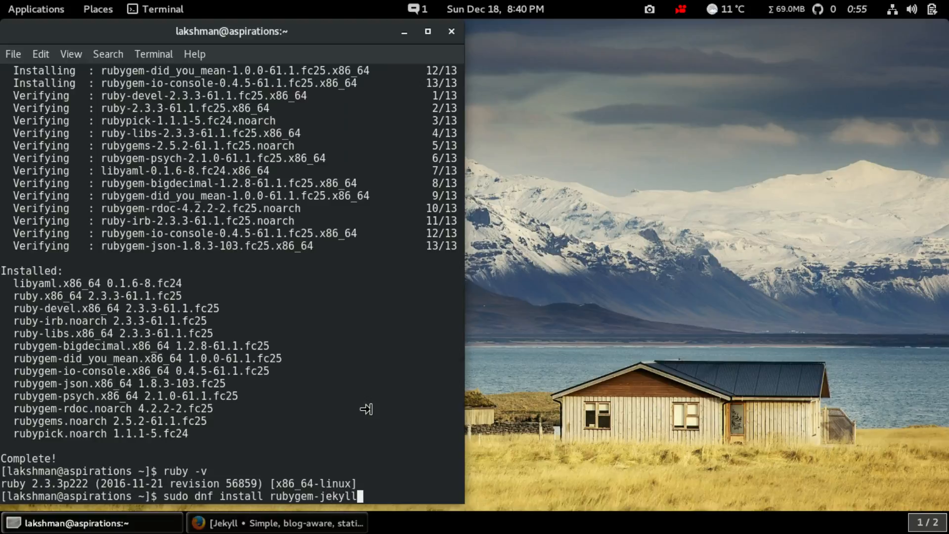
pyautogui.press('Return')
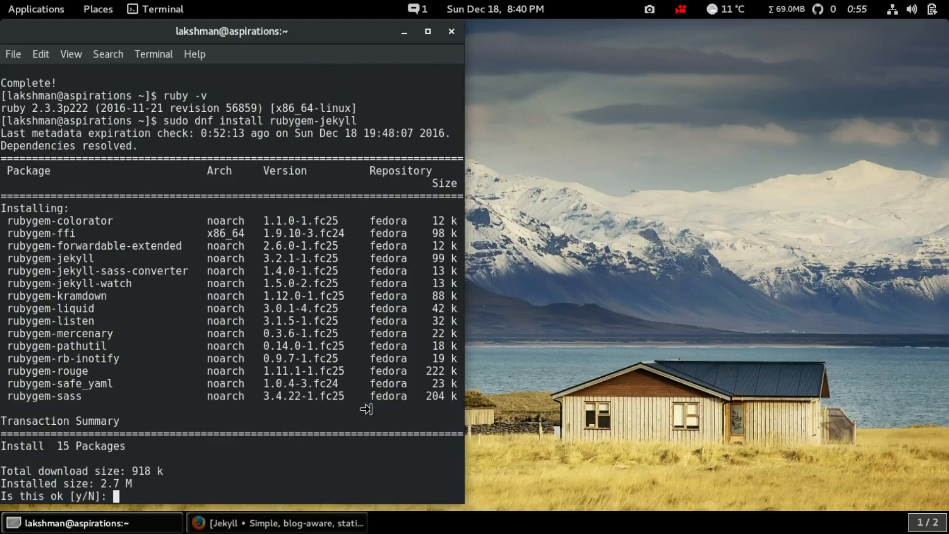
pyautogui.write('y')
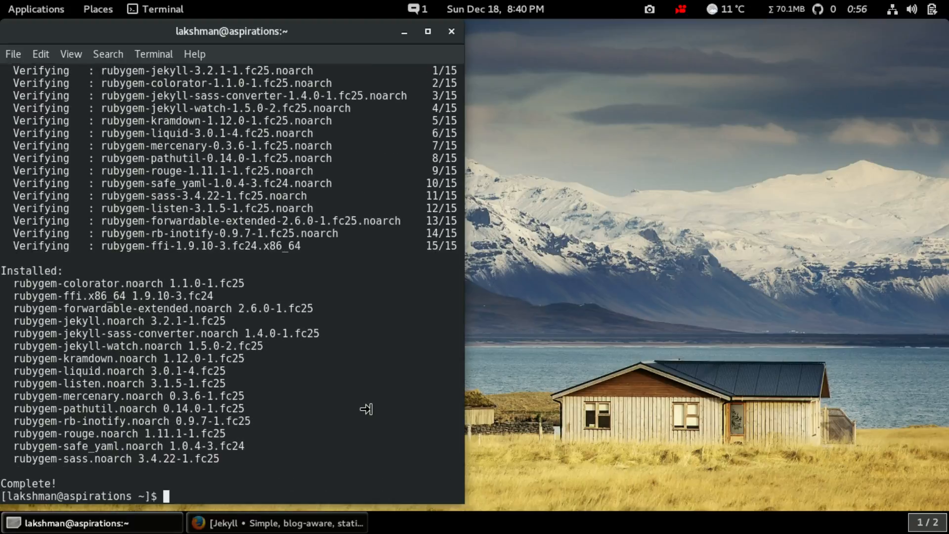
# - Check that Jekyll reports version 3.3.1, then begin entering a bundler install
pyautogui.write('jekyl')
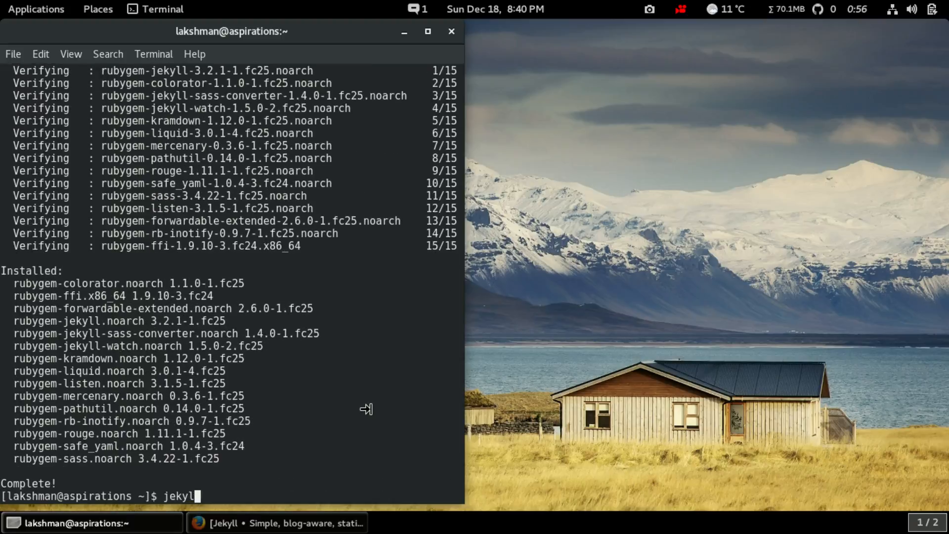
pyautogui.press('Return')
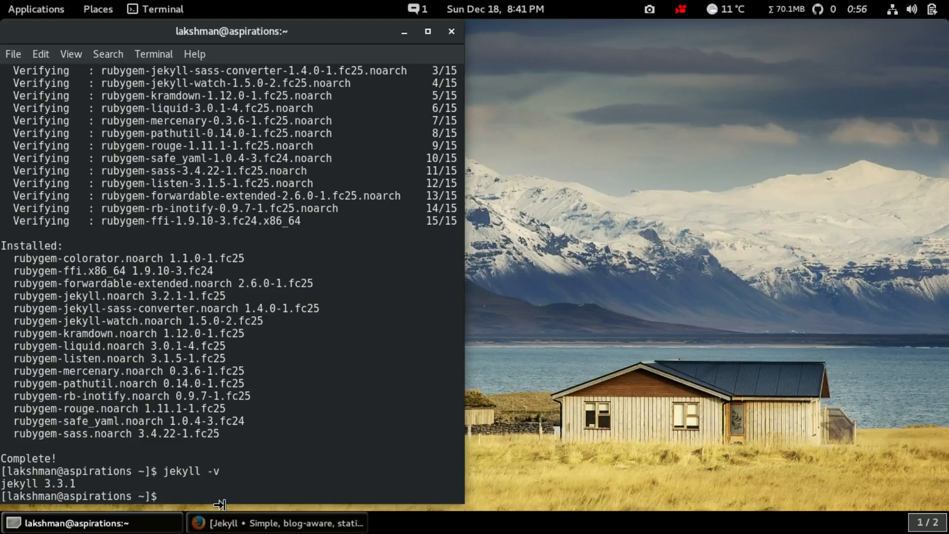
pyautogui.write('gem')
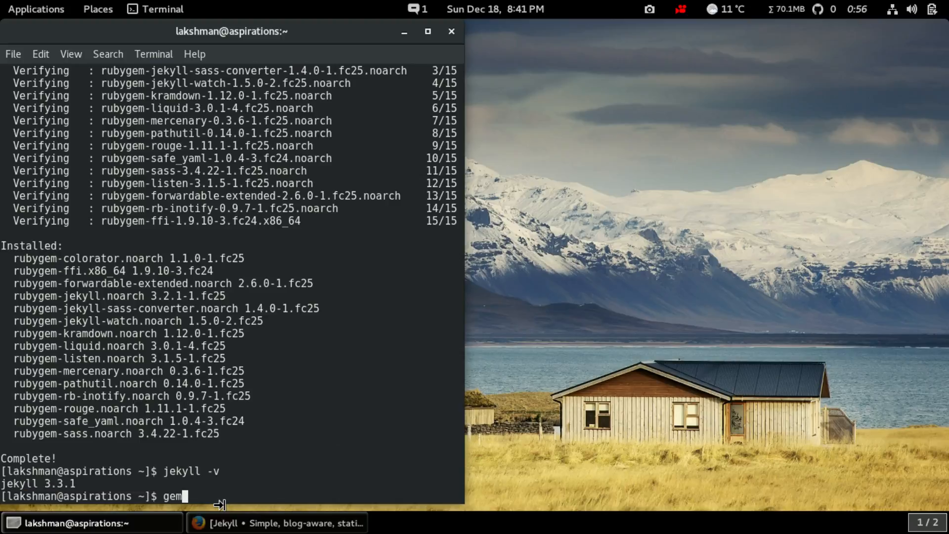
pyautogui.write('install')
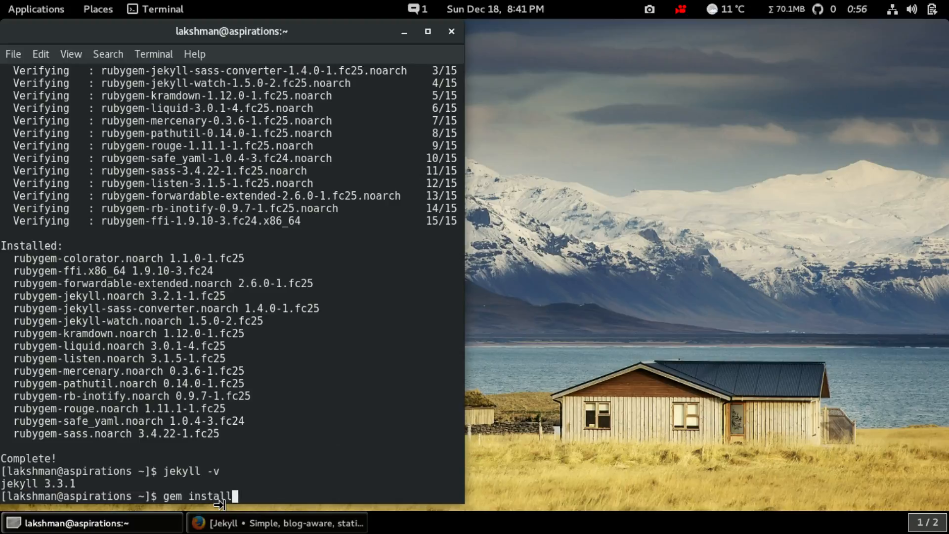
pyautogui.write('bundler')
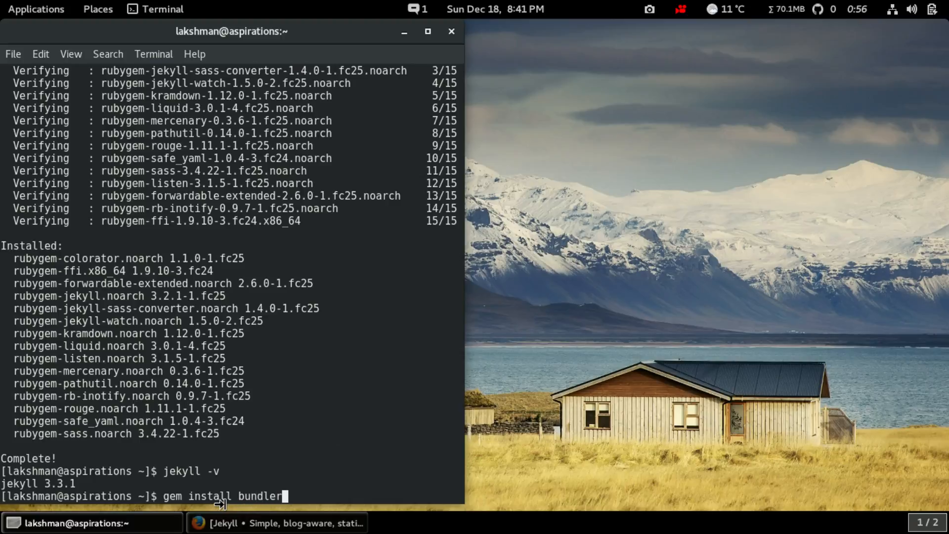
pyautogui.moveTo(302, 479)
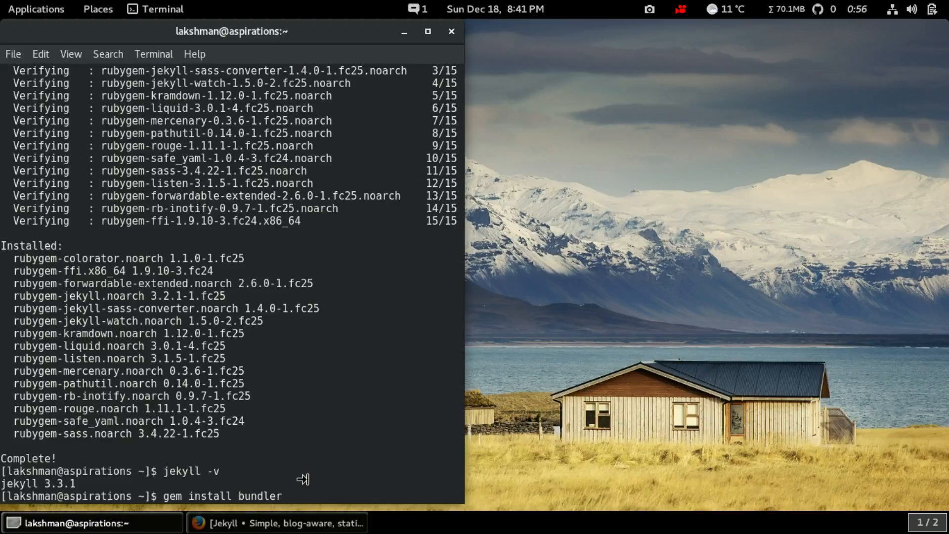
# - Install rubygem-bundler with sudo dnf and bring the terminal back to the front
pyautogui.write('sudo')
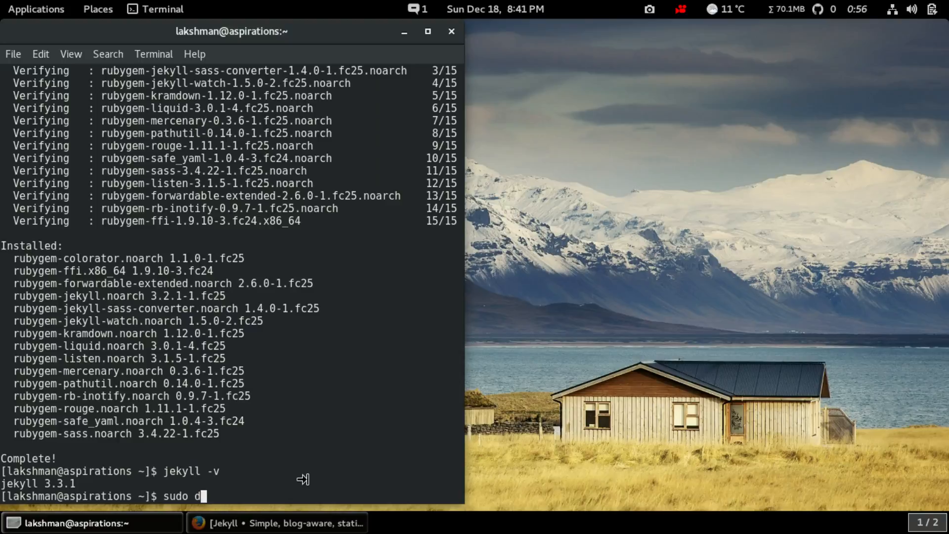
pyautogui.write('nf r')
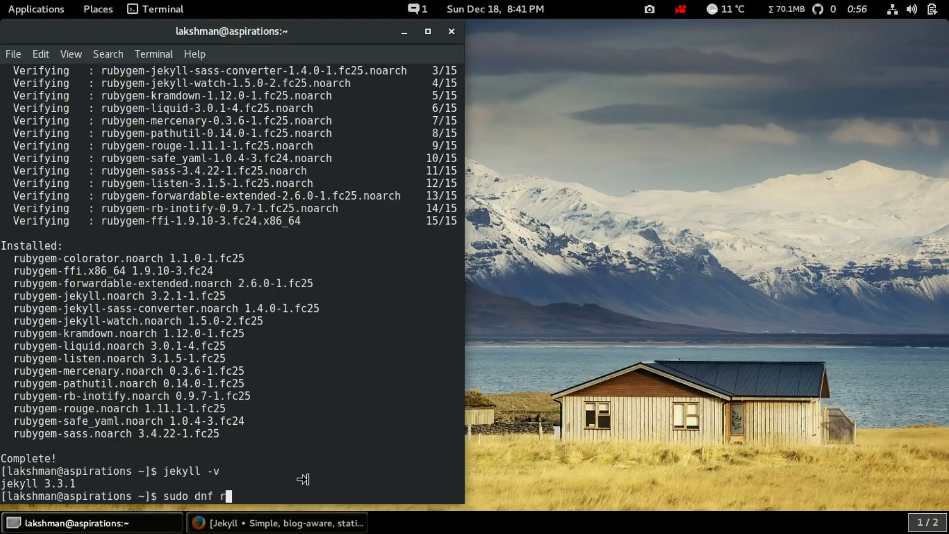
pyautogui.write('nstall')
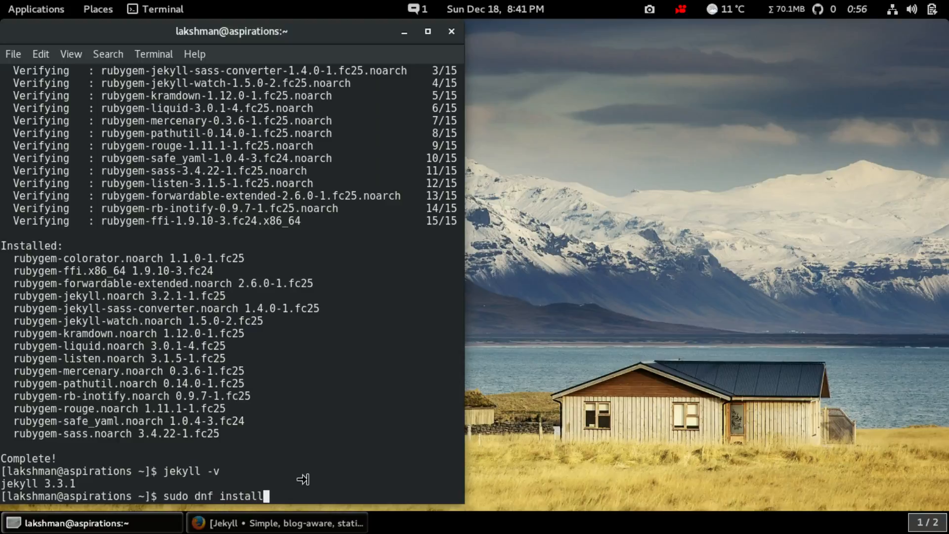
pyautogui.write('rubyf')
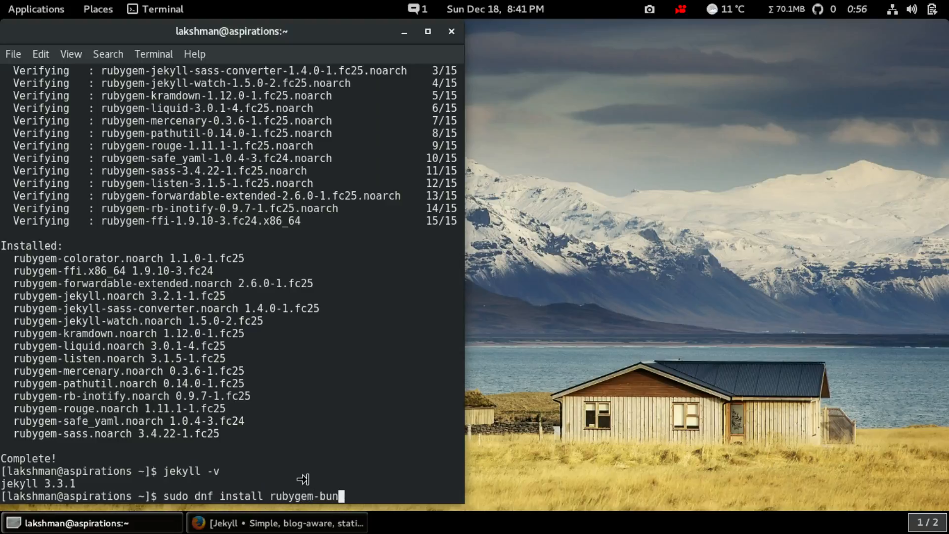
pyautogui.press('Return')
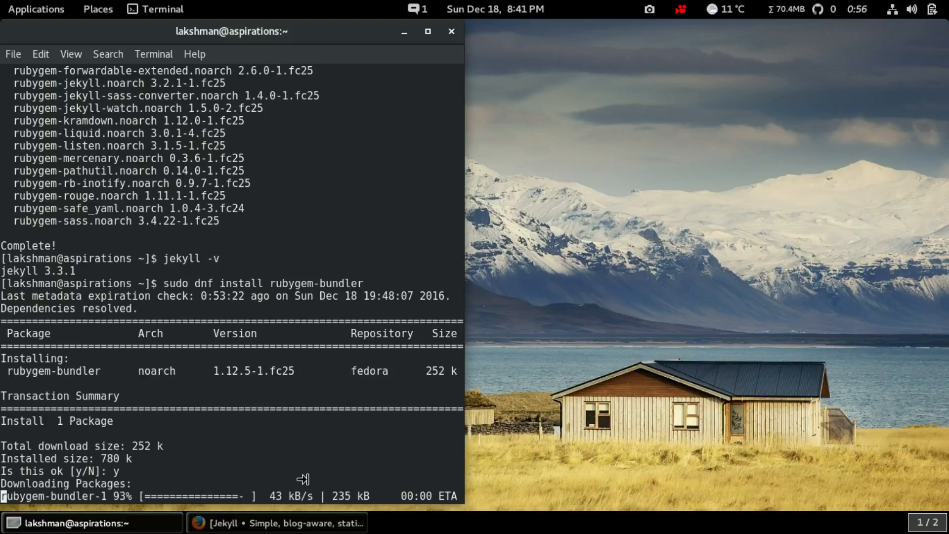
pyautogui.click(275, 523)
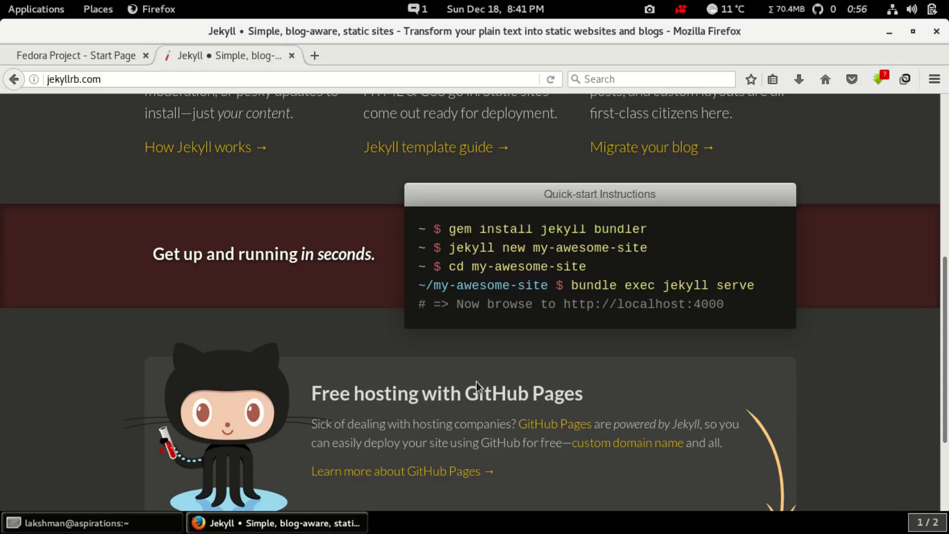
pyautogui.doubleClick(545, 229)
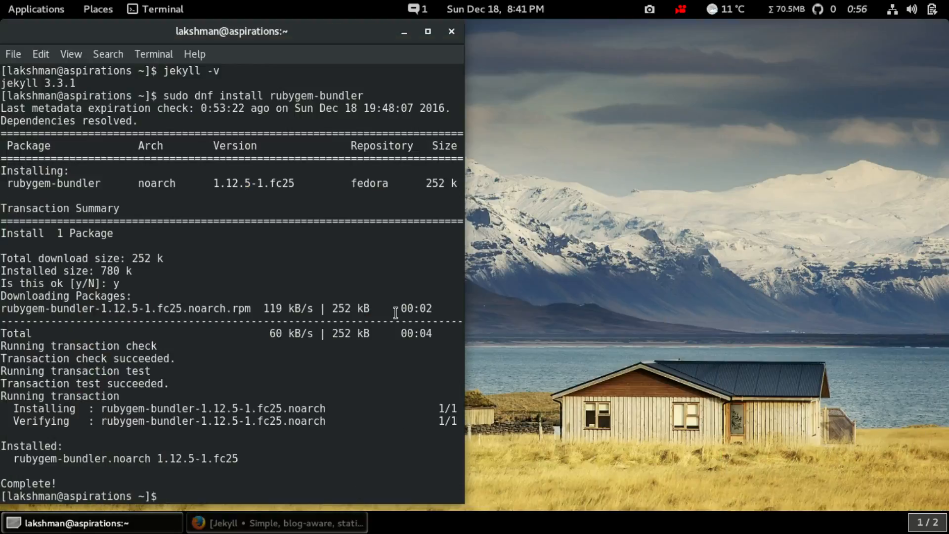
pyautogui.moveTo(392, 245)
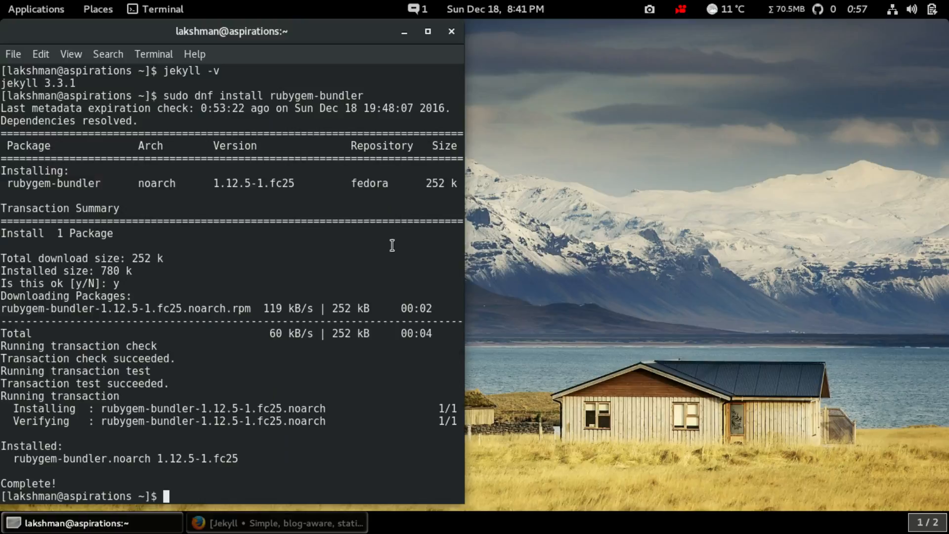
# - Enter 'jekyll new myblog' to generate the myblog site in the home folder
pyautogui.write('jekyll')
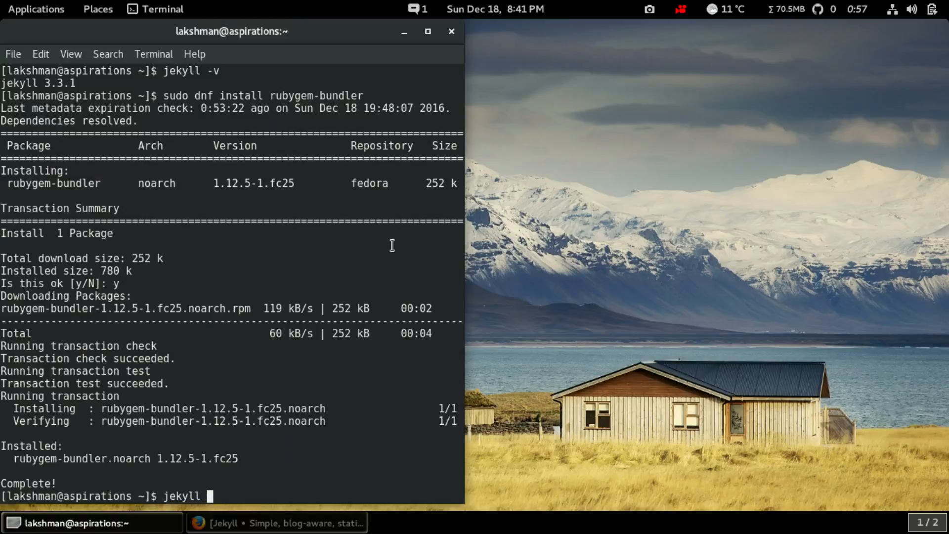
pyautogui.write('new')
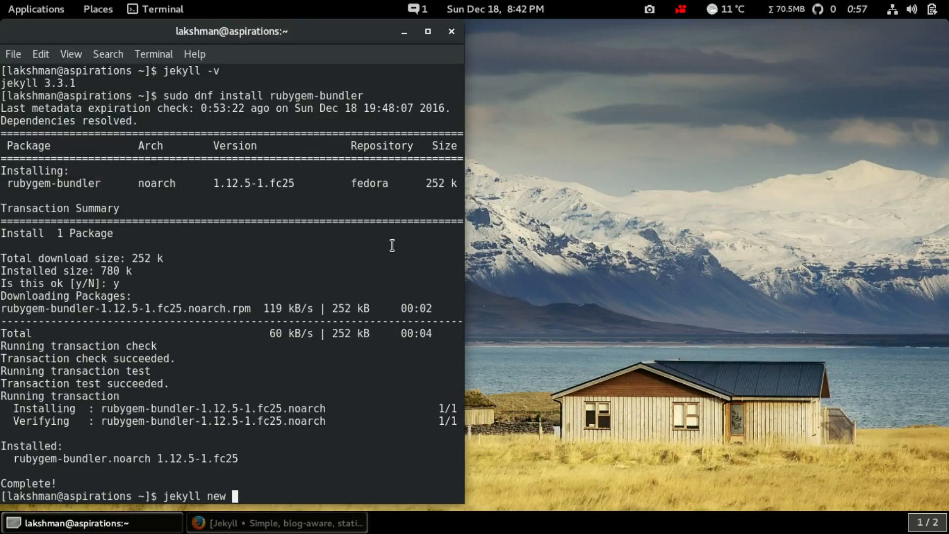
pyautogui.write('myblog')
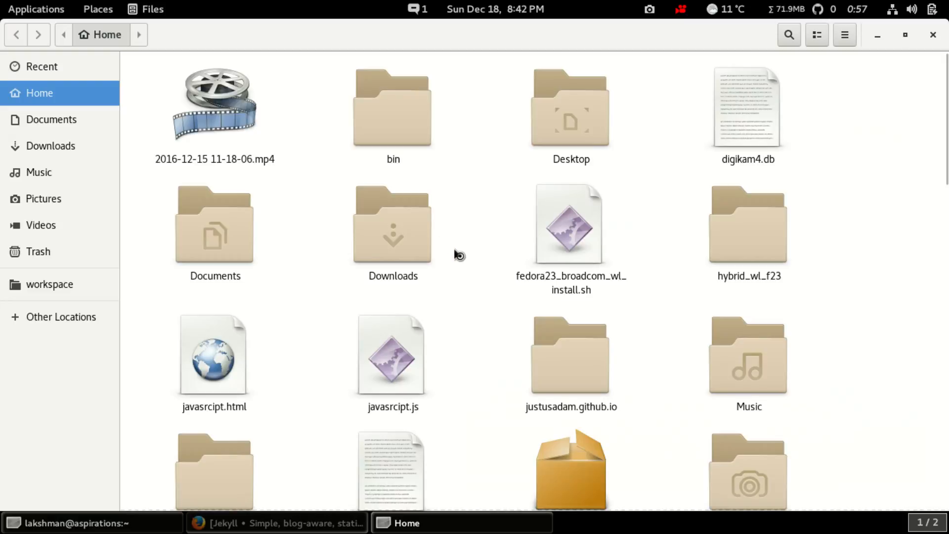
# - Open the myblog folder in Files, select its site files, then return to the terminal
pyautogui.scroll(-3)
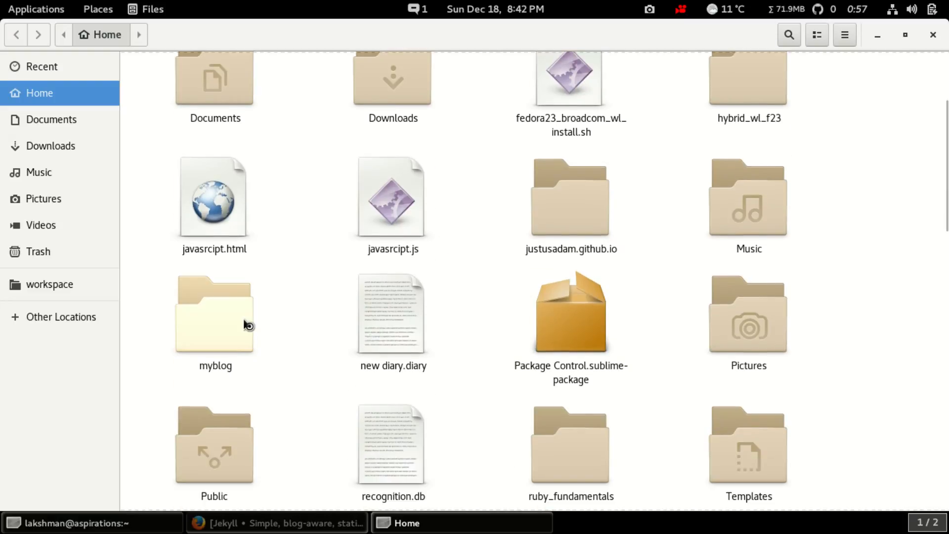
pyautogui.doubleClick(214, 315)
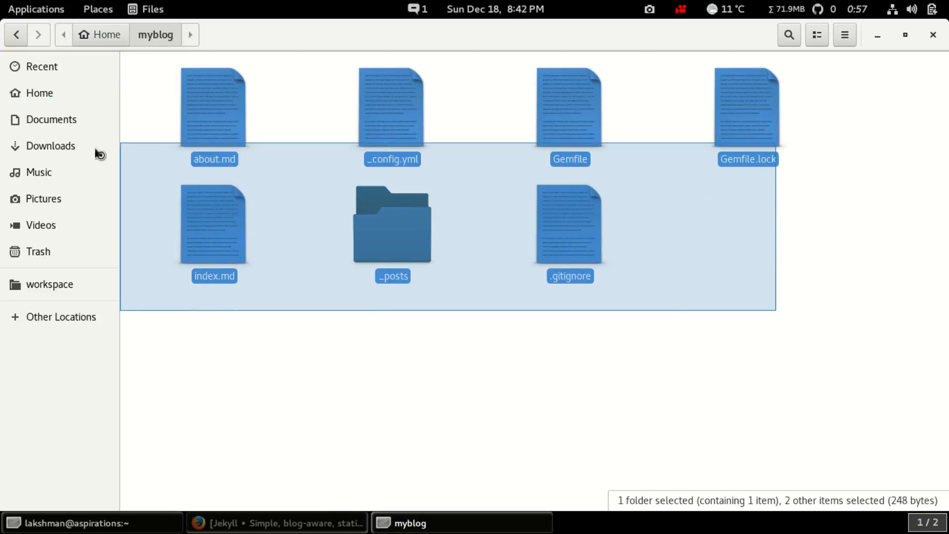
pyautogui.click(750, 349)
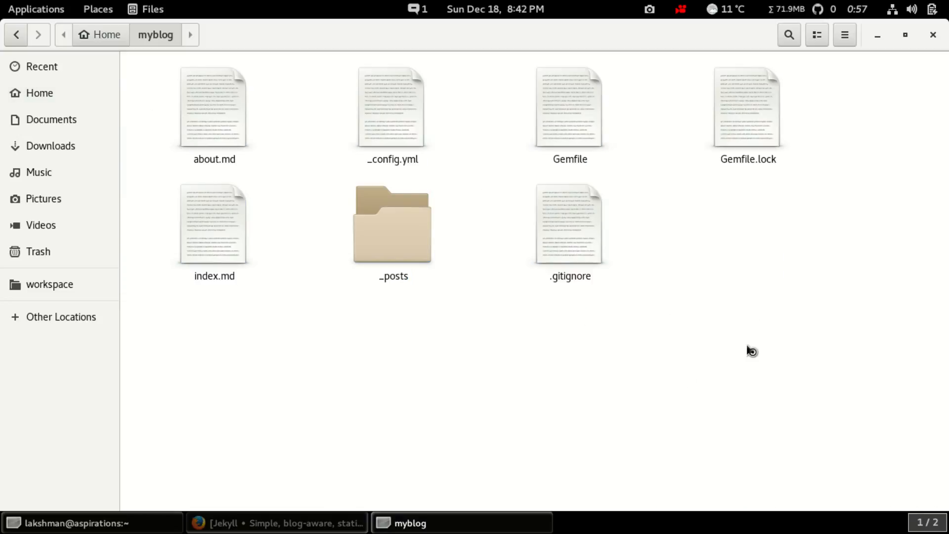
pyautogui.press('ctrl+a')
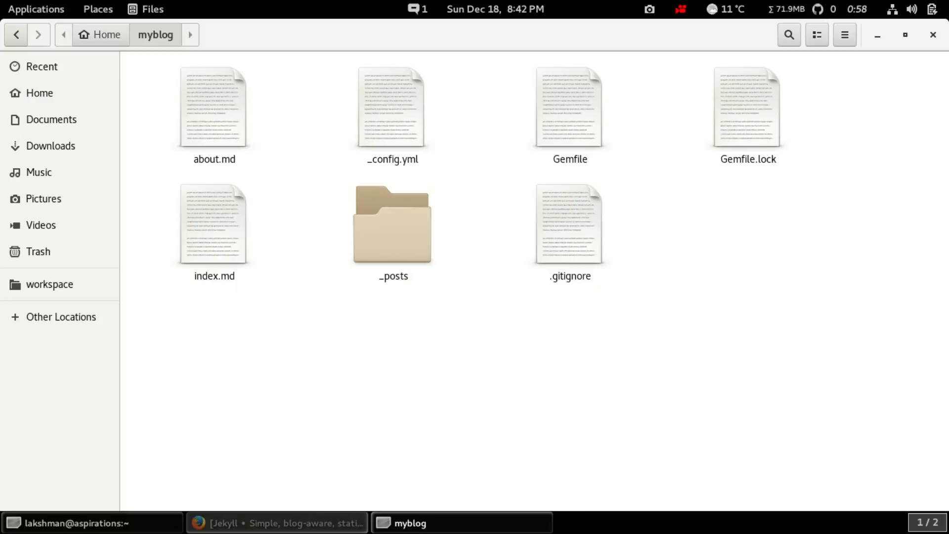
pyautogui.click(73, 522)
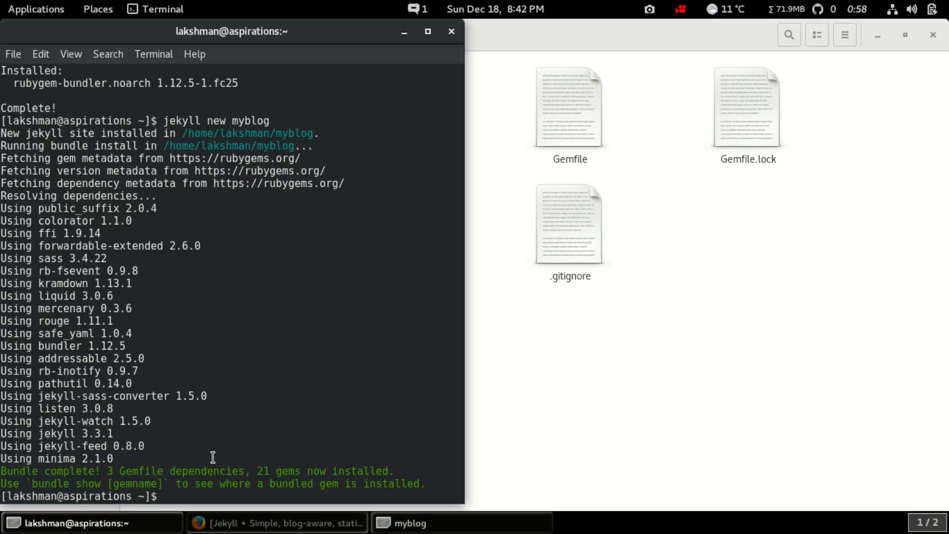
# - Change the shell into the myblog directory with cd myblog
pyautogui.write('cd')
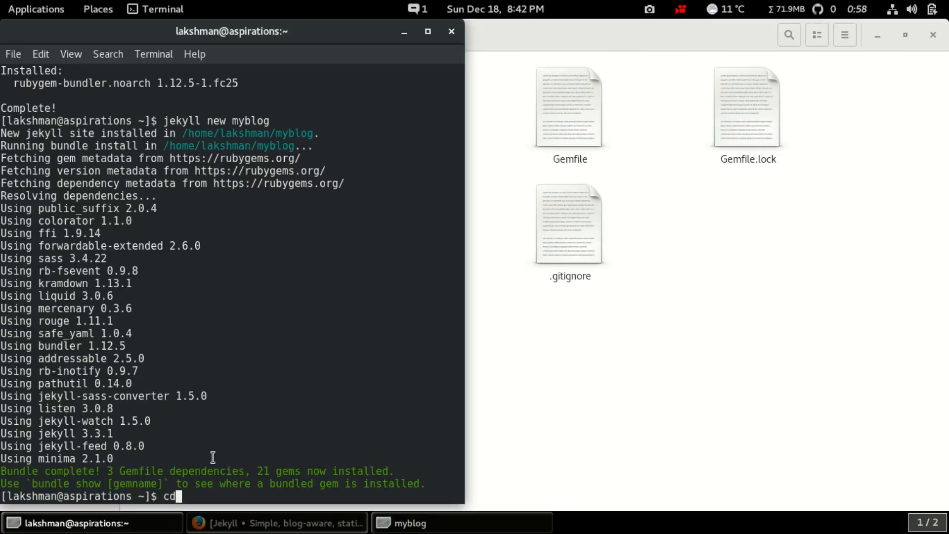
pyautogui.write('myb')
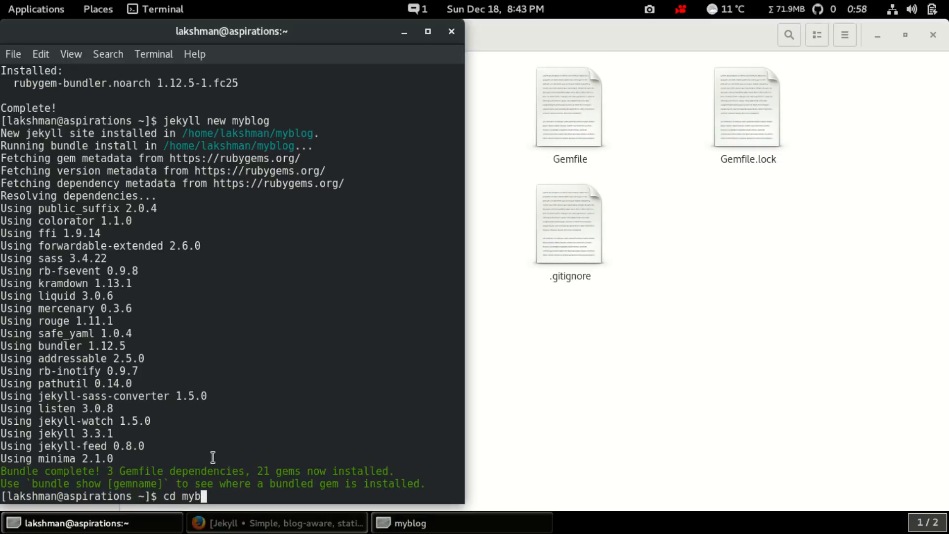
pyautogui.write('log')
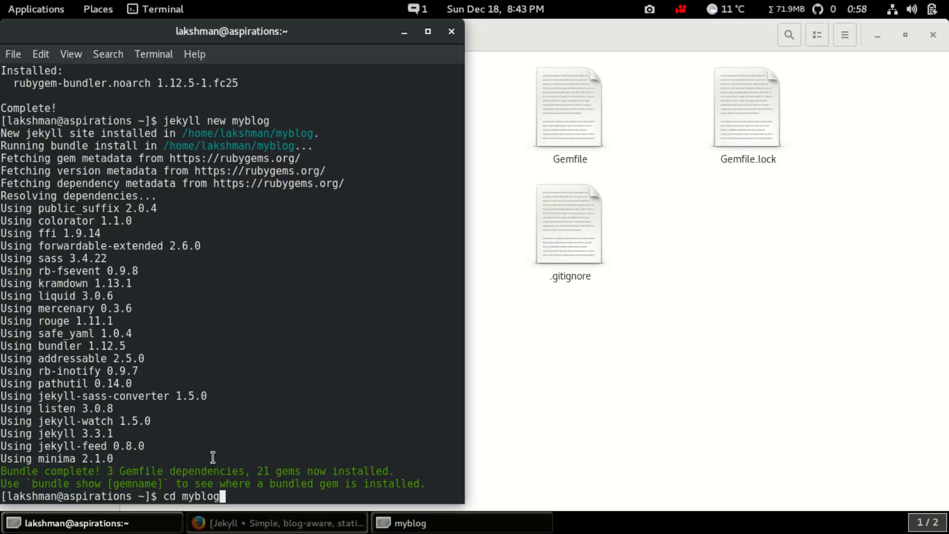
pyautogui.doubleClick(250, 121)
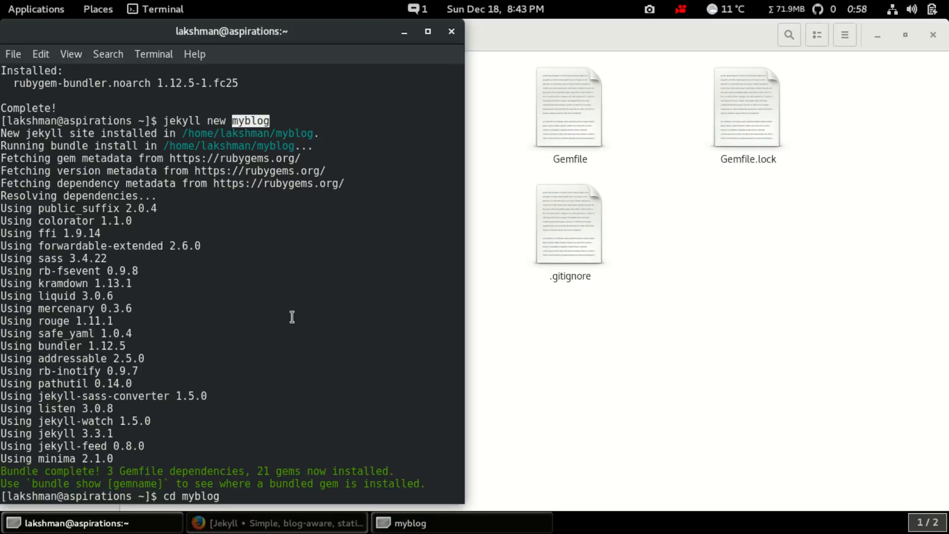
pyautogui.moveTo(238, 505)
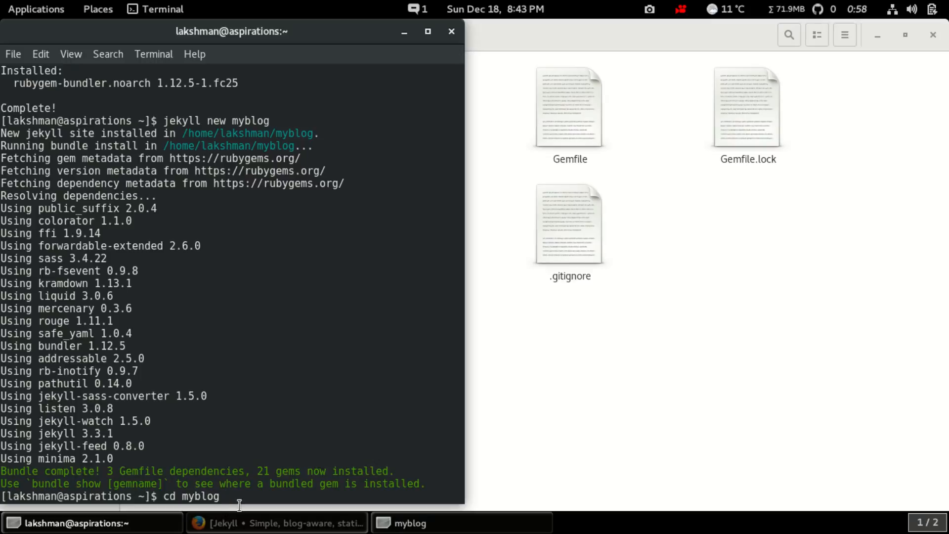
pyautogui.press('Return')
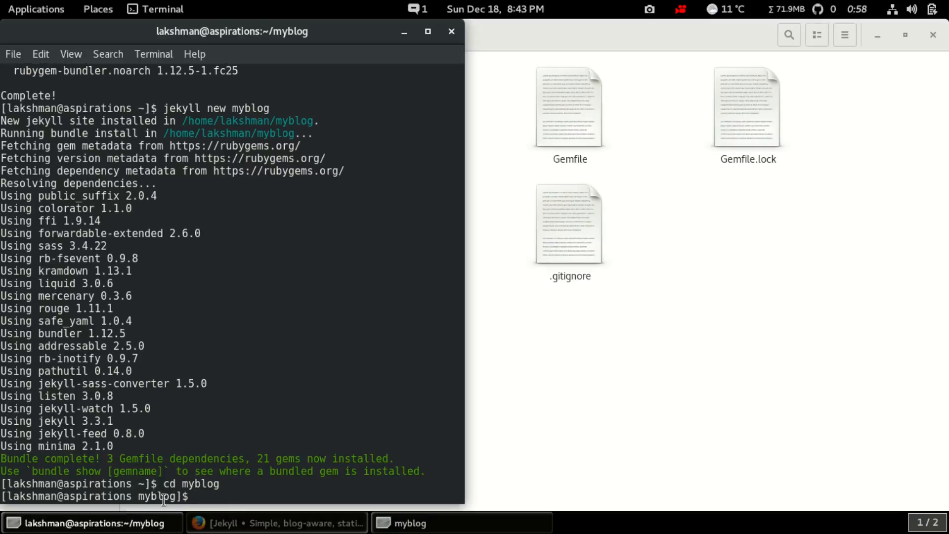
pyautogui.moveTo(238, 404)
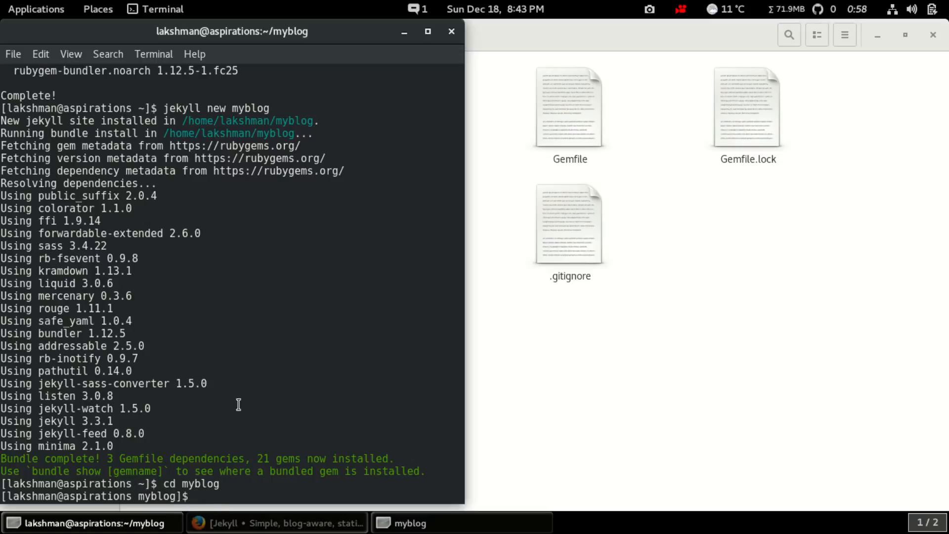
pyautogui.doubleClick(250, 108)
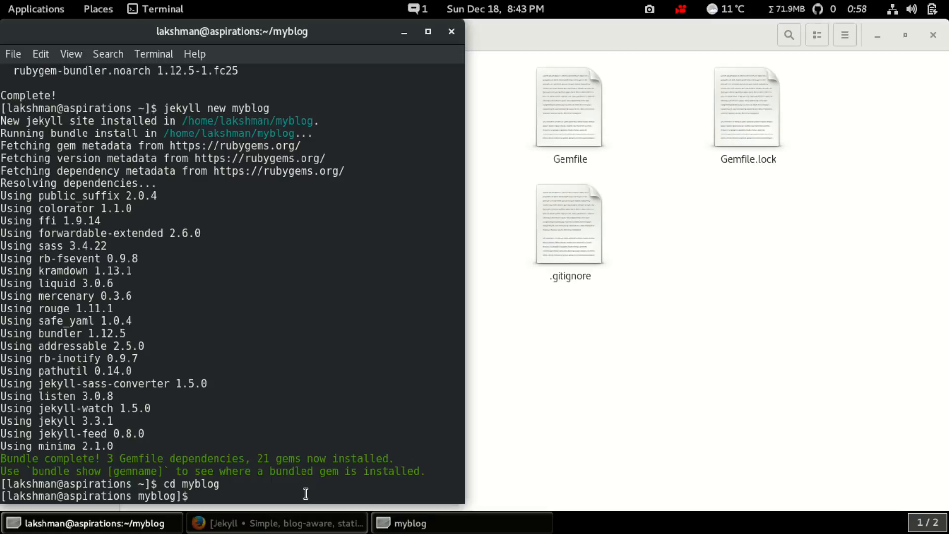
# - Run jekyll serve to host myblog at 127.0.0.1:4000 and open the server address link's menu
pyautogui.write('jekyll se')
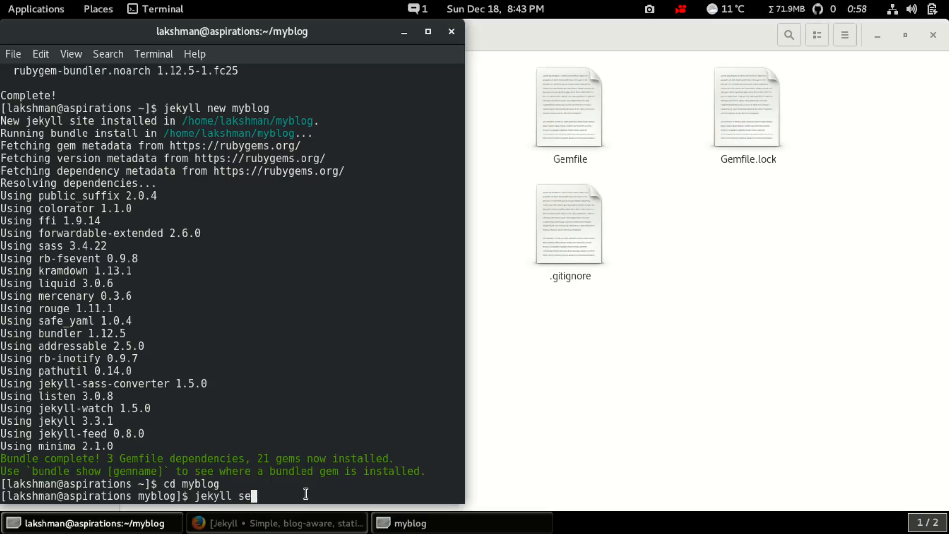
pyautogui.write('rve')
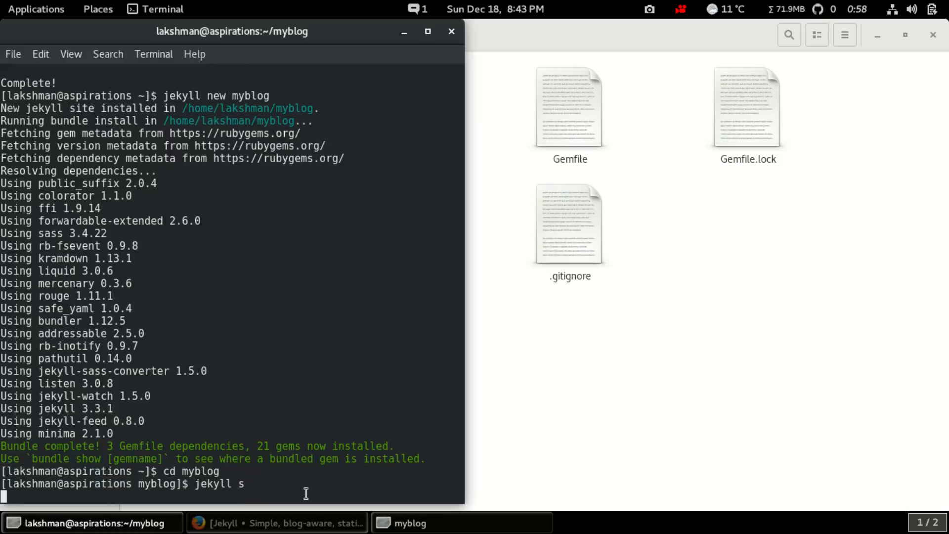
pyautogui.press('Return')
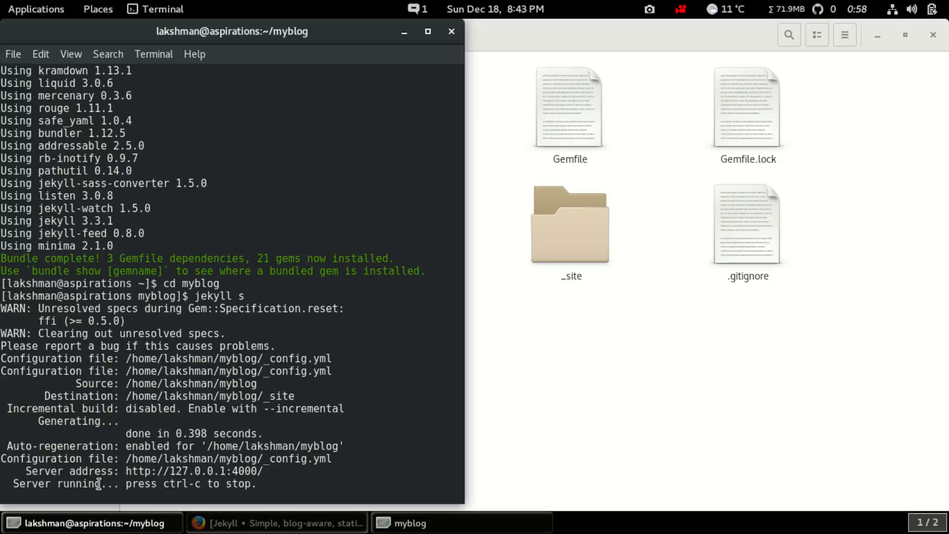
pyautogui.moveTo(192, 471)
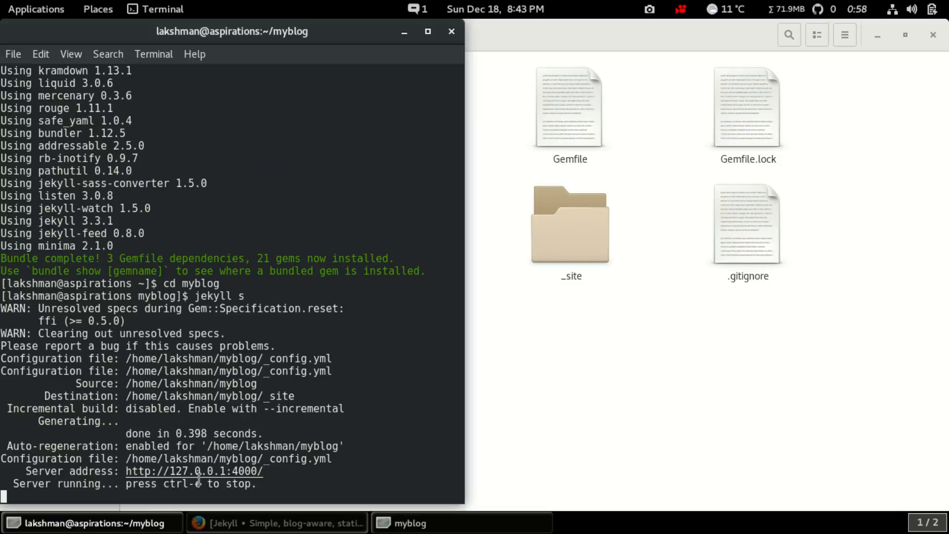
pyautogui.rightClick(196, 479)
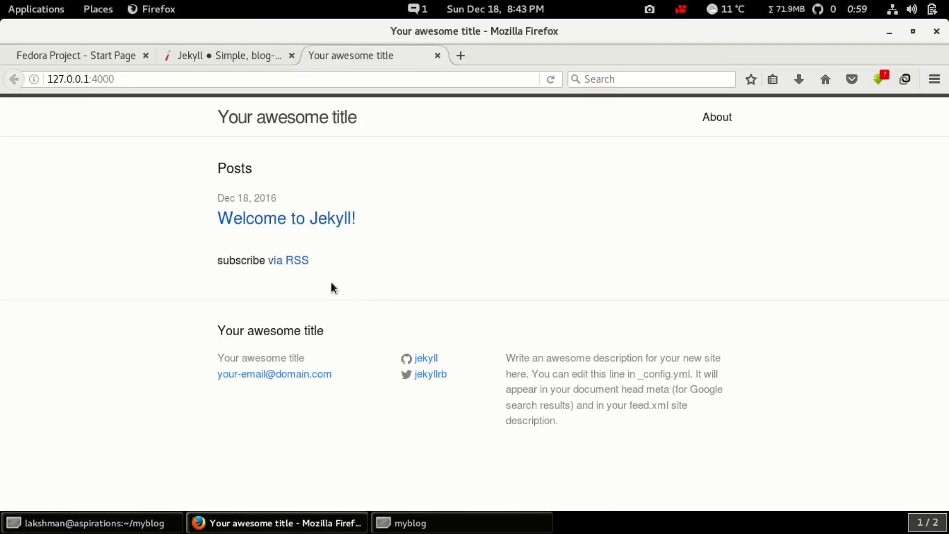
pyautogui.moveTo(782, 257)
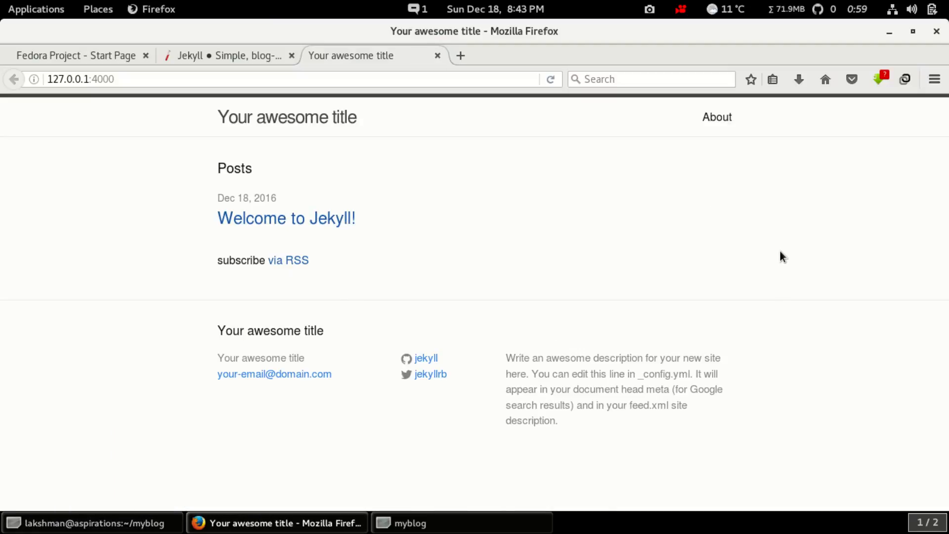
pyautogui.moveTo(620, 56)
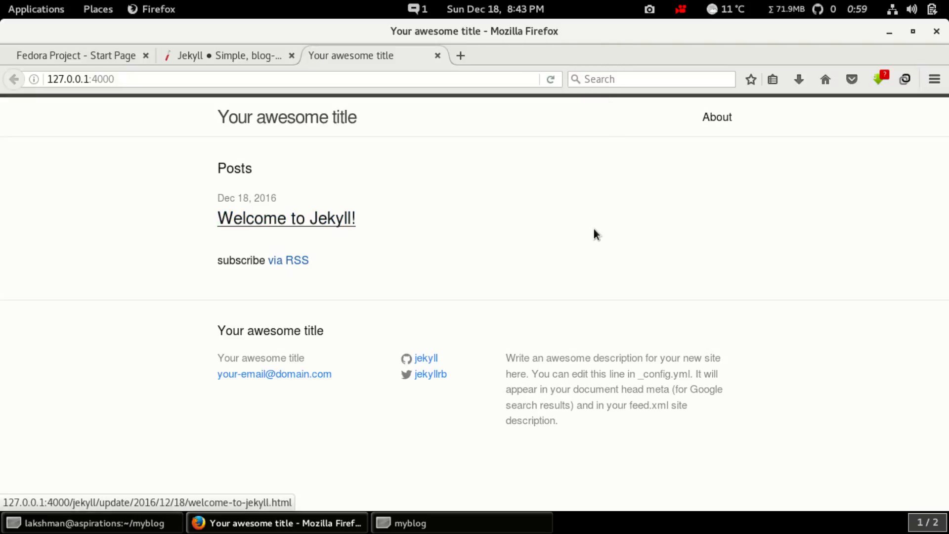
pyautogui.moveTo(442, 183)
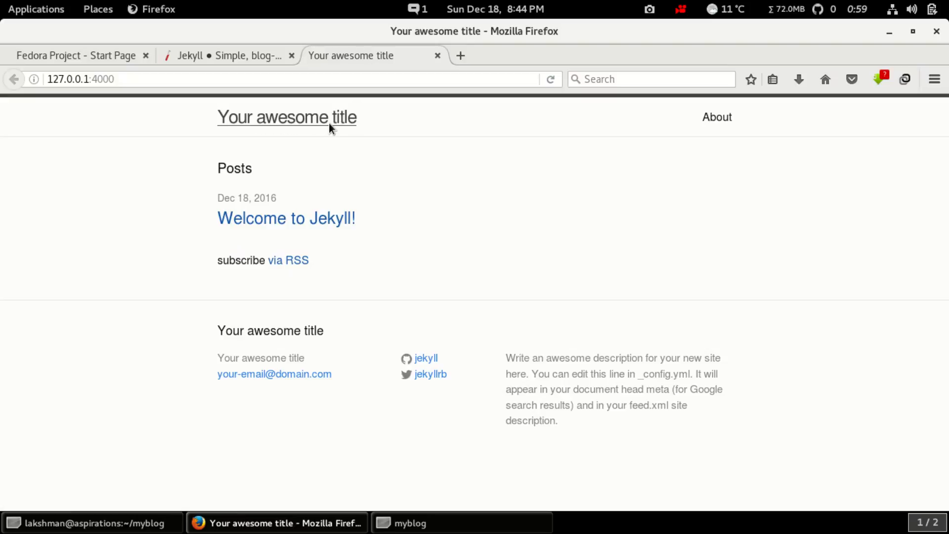
pyautogui.moveTo(242, 178)
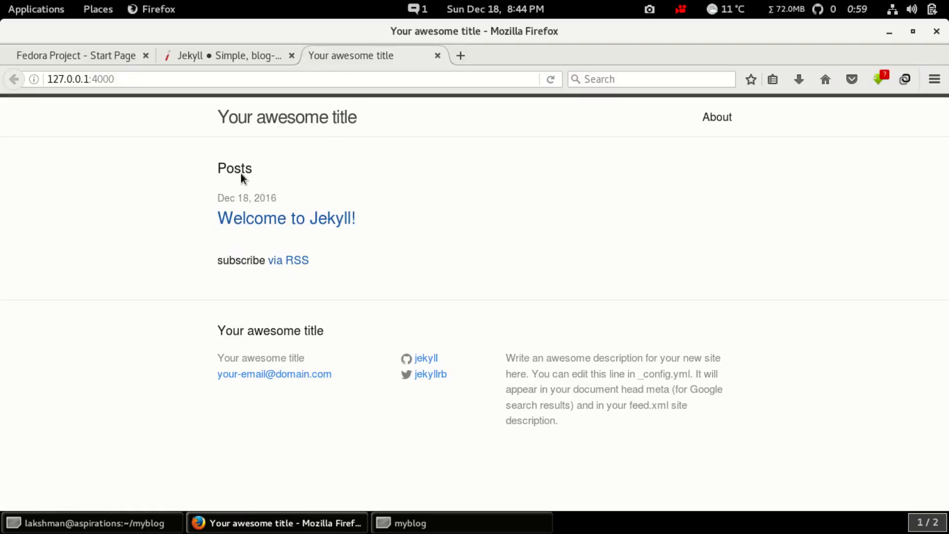
pyautogui.moveTo(286, 218)
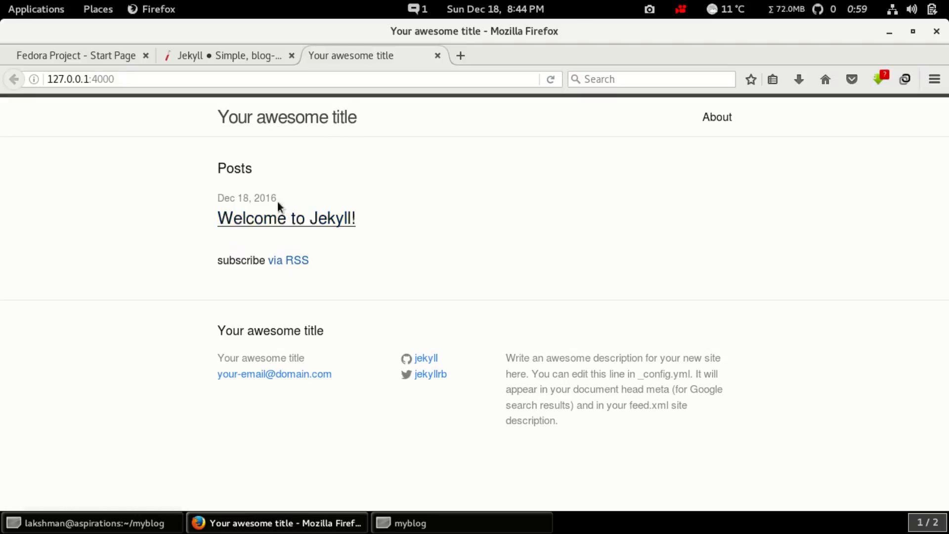
pyautogui.moveTo(643, 413)
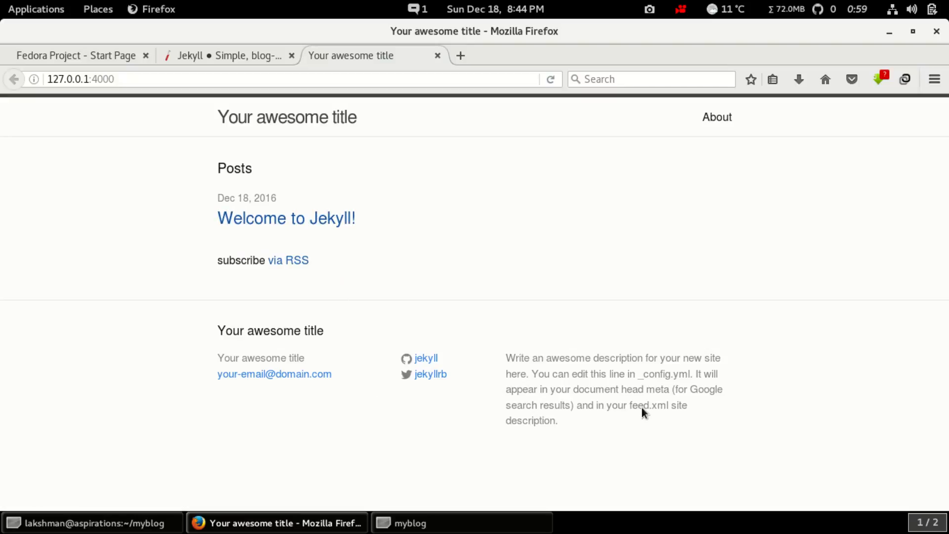
pyautogui.moveTo(462, 406)
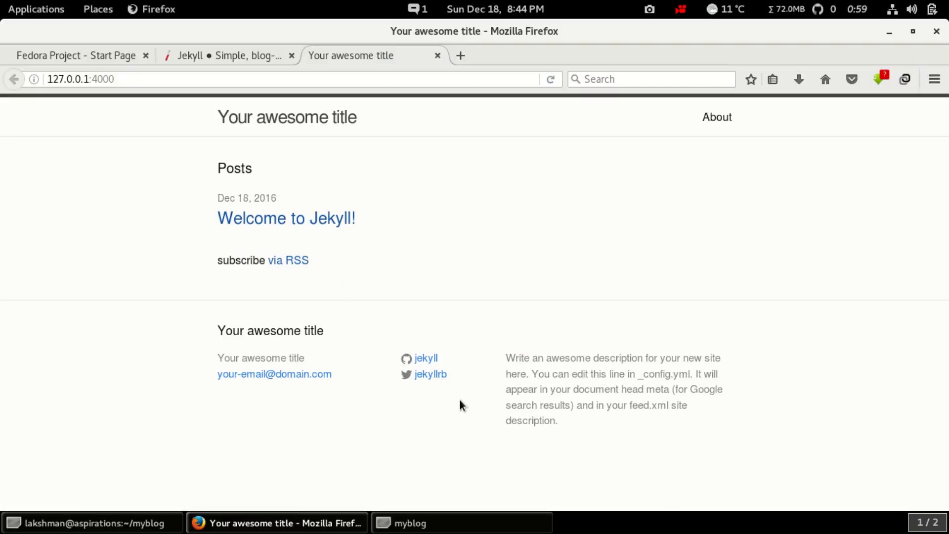
pyautogui.moveTo(631, 123)
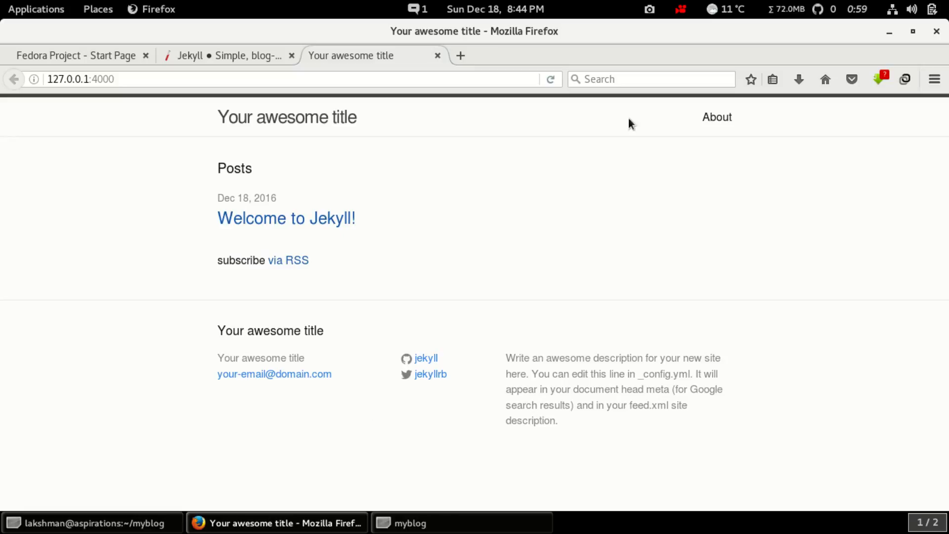
pyautogui.click(717, 116)
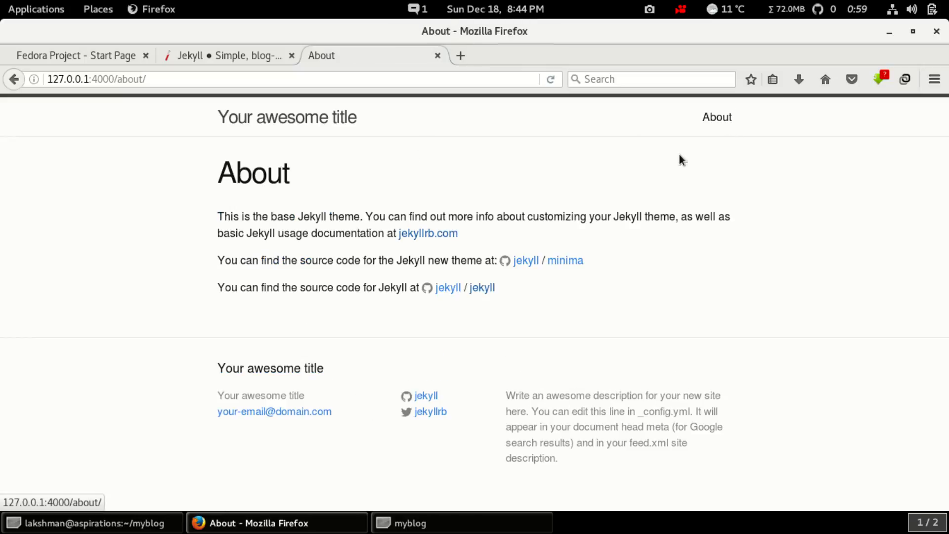
pyautogui.click(286, 117)
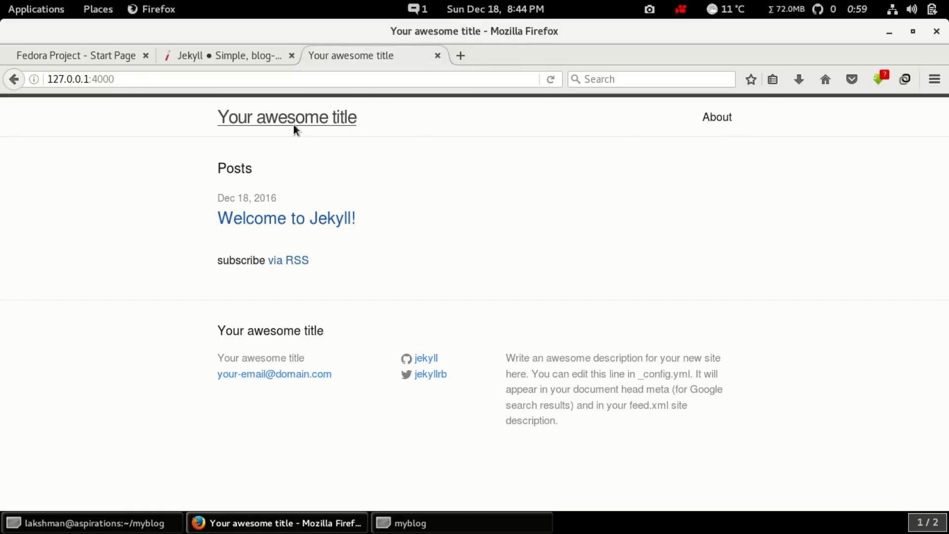
pyautogui.click(286, 218)
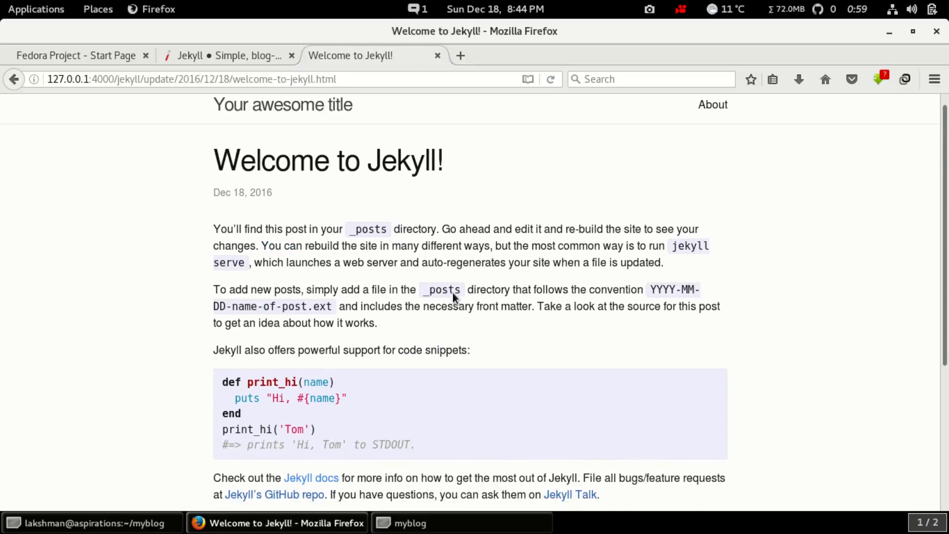
pyautogui.scroll(-3)
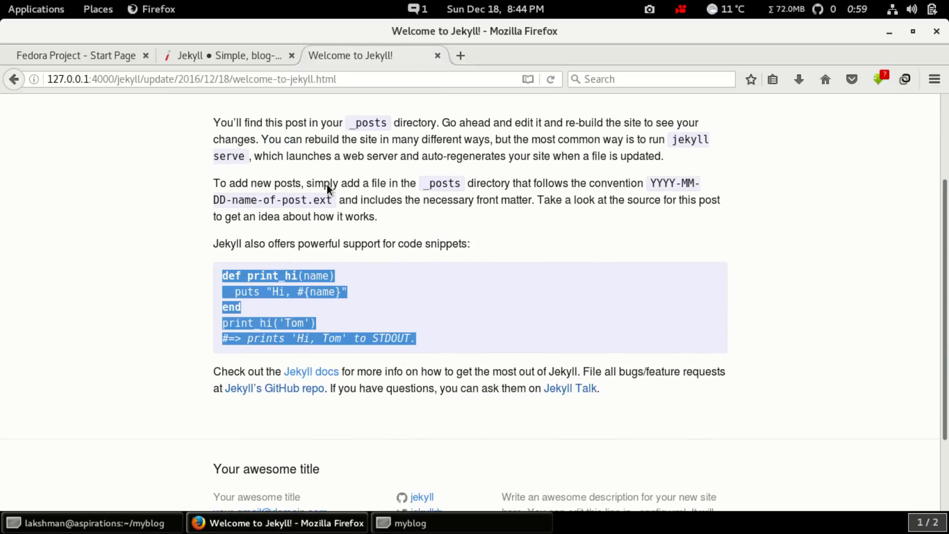
pyautogui.scroll(-3)
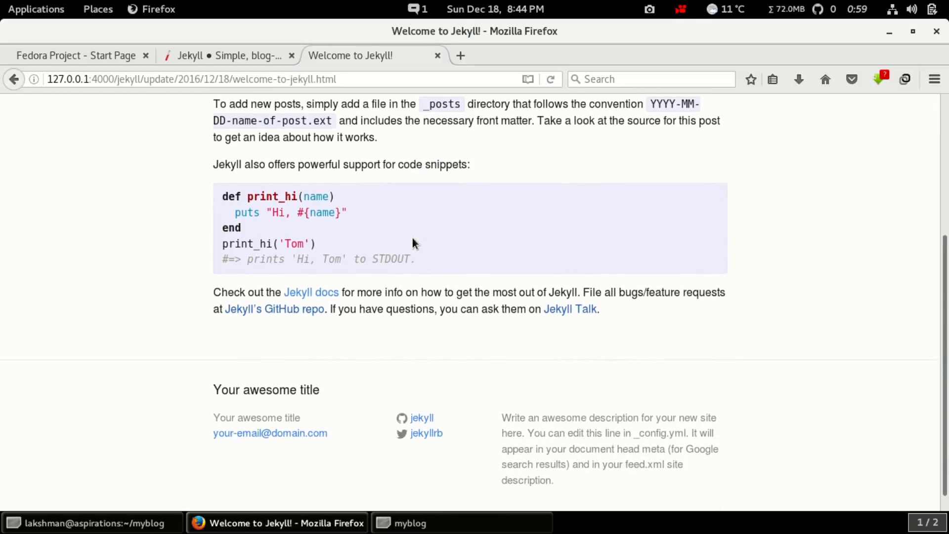
pyautogui.scroll(3)
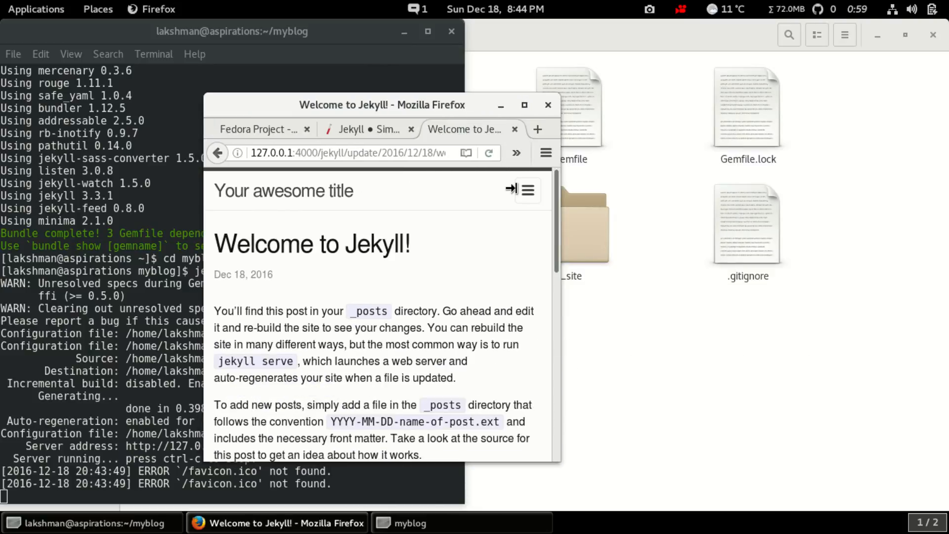
pyautogui.click(523, 105)
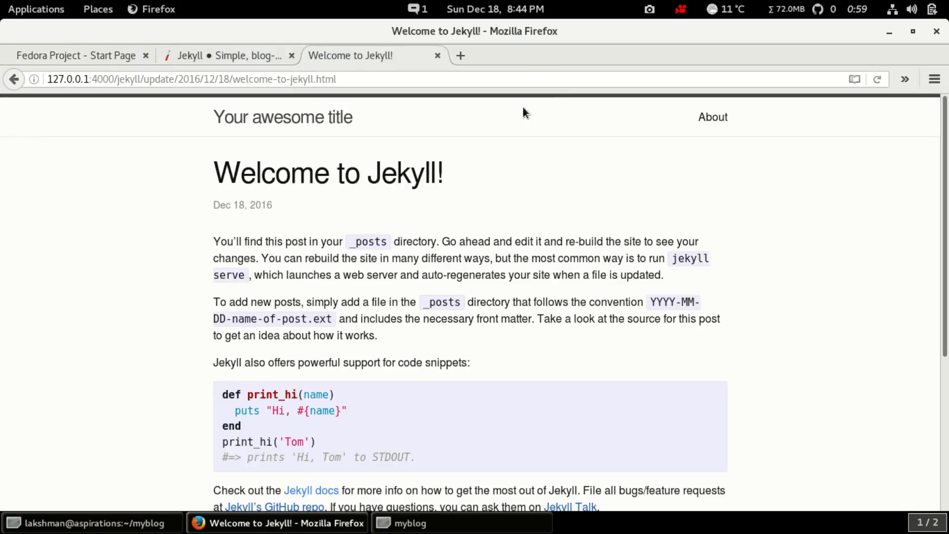
pyautogui.scroll(-3)
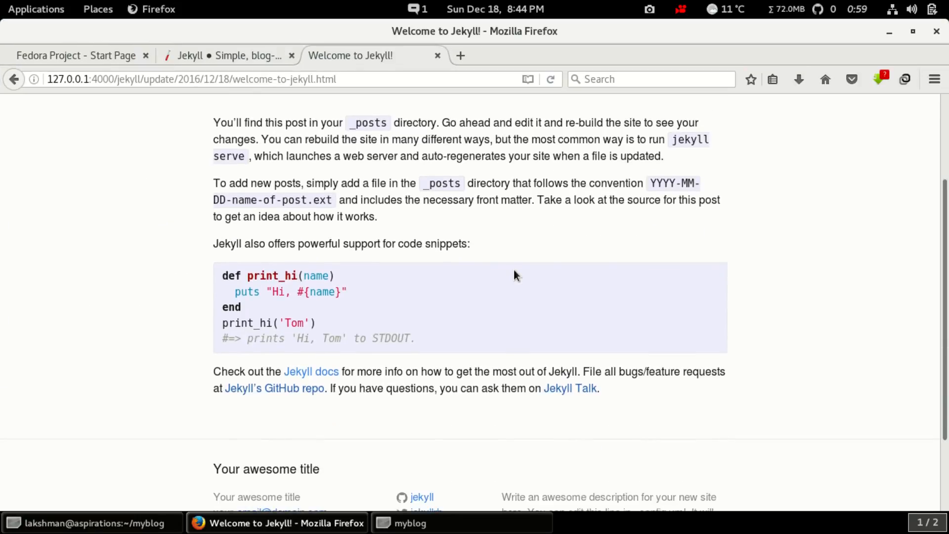
pyautogui.scroll(3)
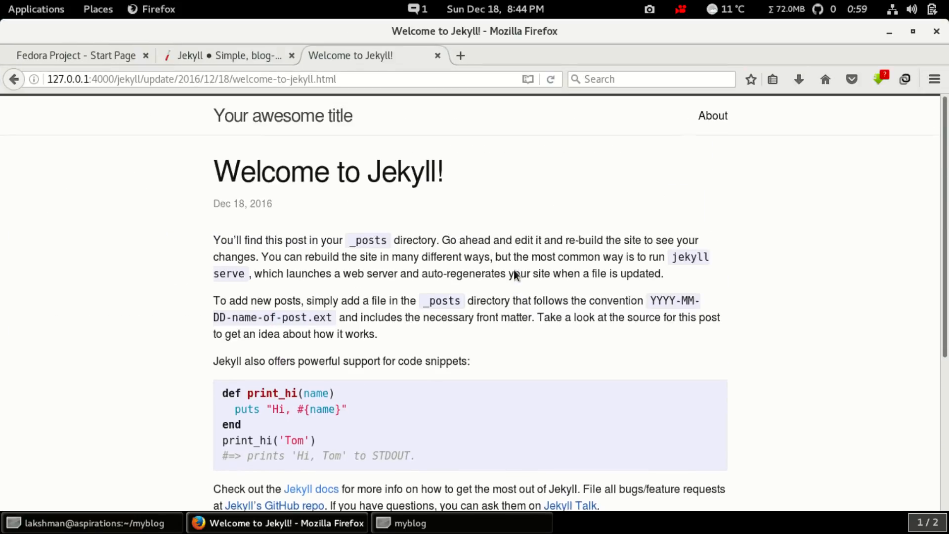
pyautogui.click(283, 116)
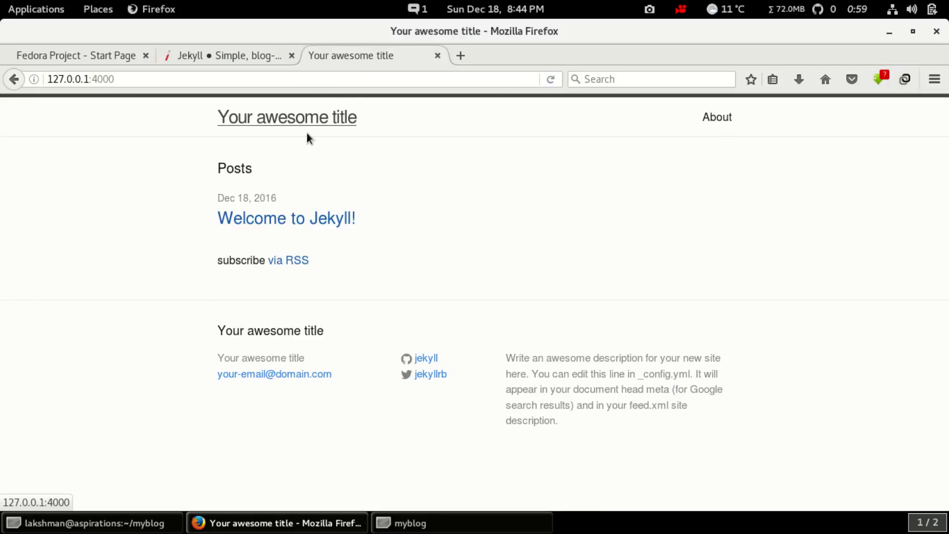
pyautogui.moveTo(143, 454)
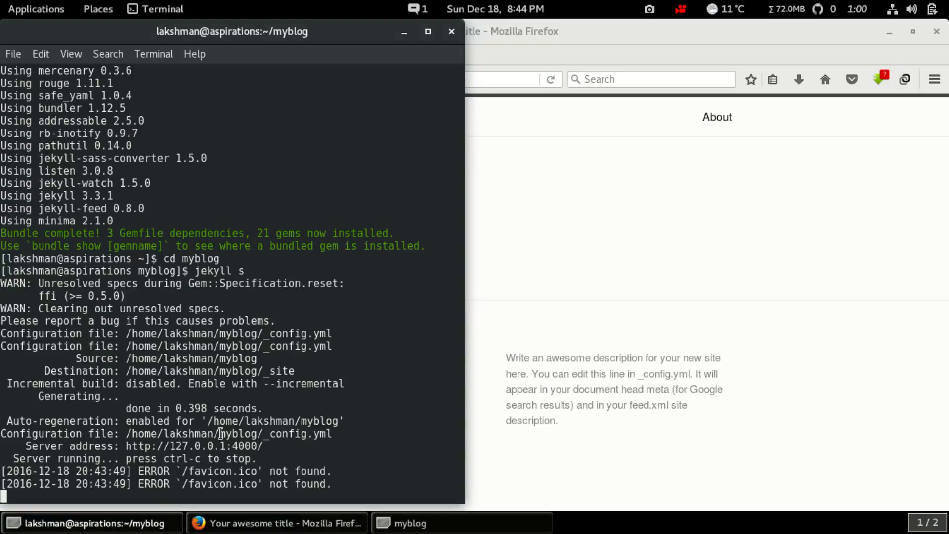
# - Stop the jekyll serve process with Ctrl+C, glance at Firefox, and return to the terminal
pyautogui.press('ctrl+c')
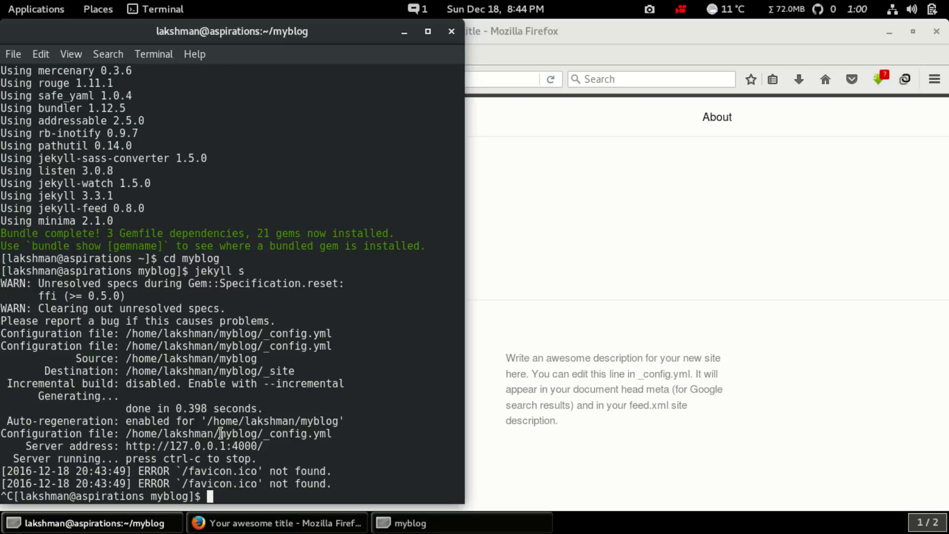
pyautogui.moveTo(546, 244)
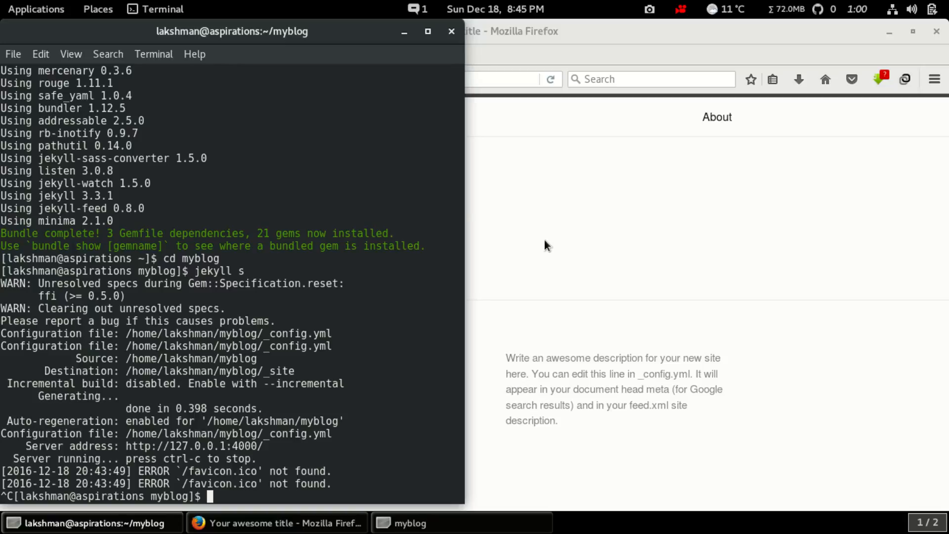
pyautogui.click(275, 522)
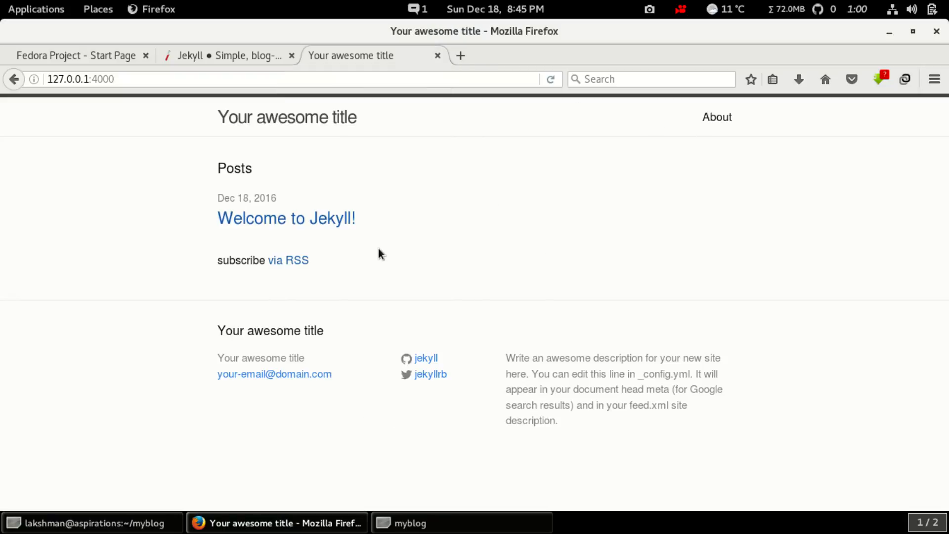
pyautogui.click(91, 523)
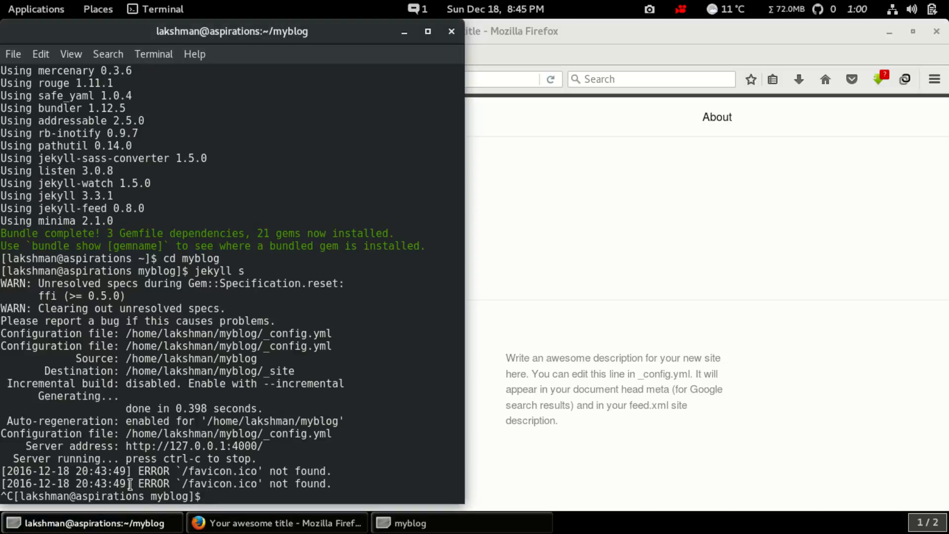